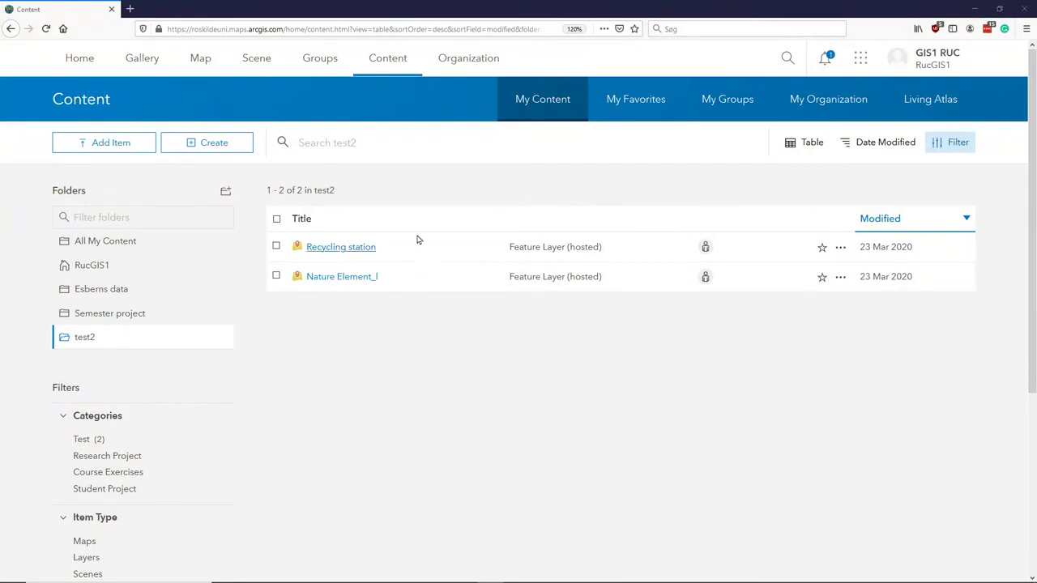
pyautogui.moveTo(383, 318)
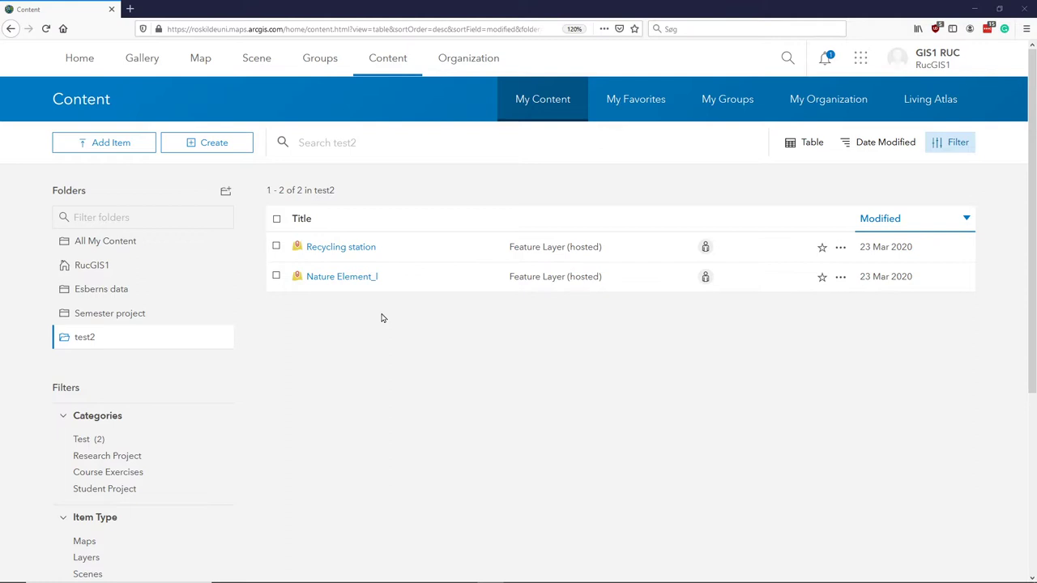
pyautogui.moveTo(386, 320)
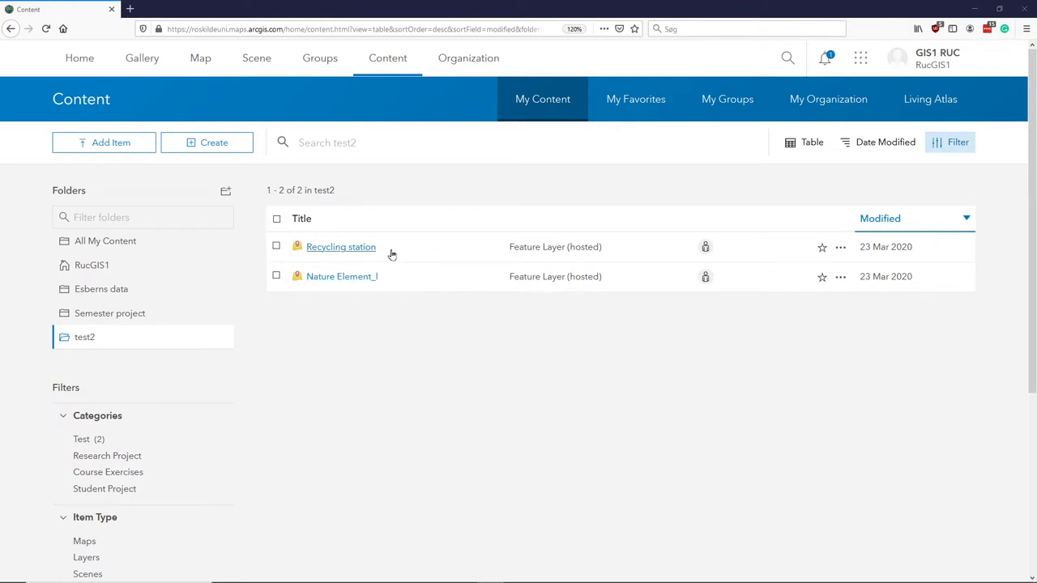
pyautogui.moveTo(434, 267)
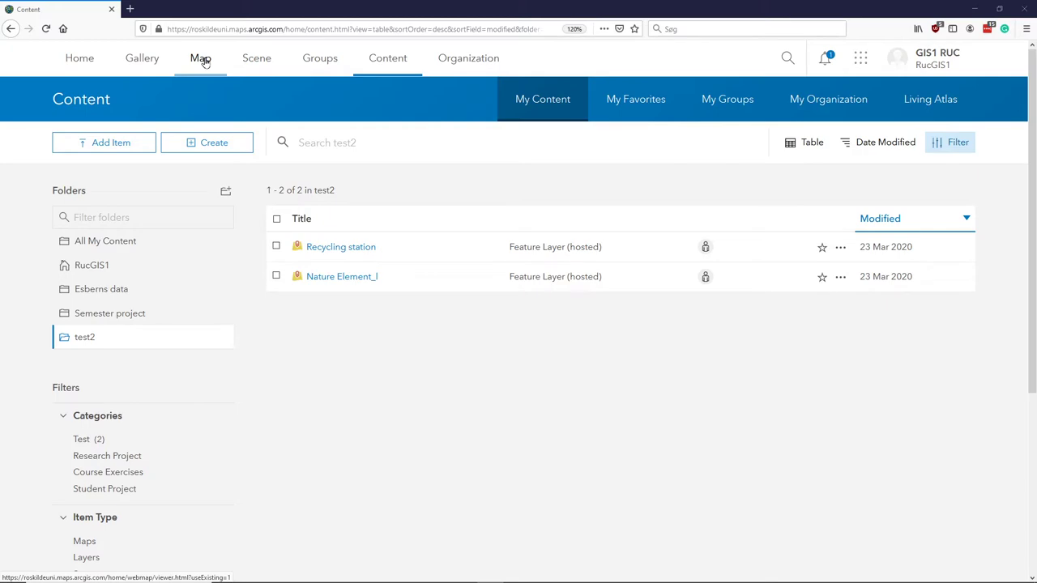
# Step: Start a new map in Map Viewer with Content showing, trying OpenStreetMap before returning to the Imagery basemap
pyautogui.click(201, 58)
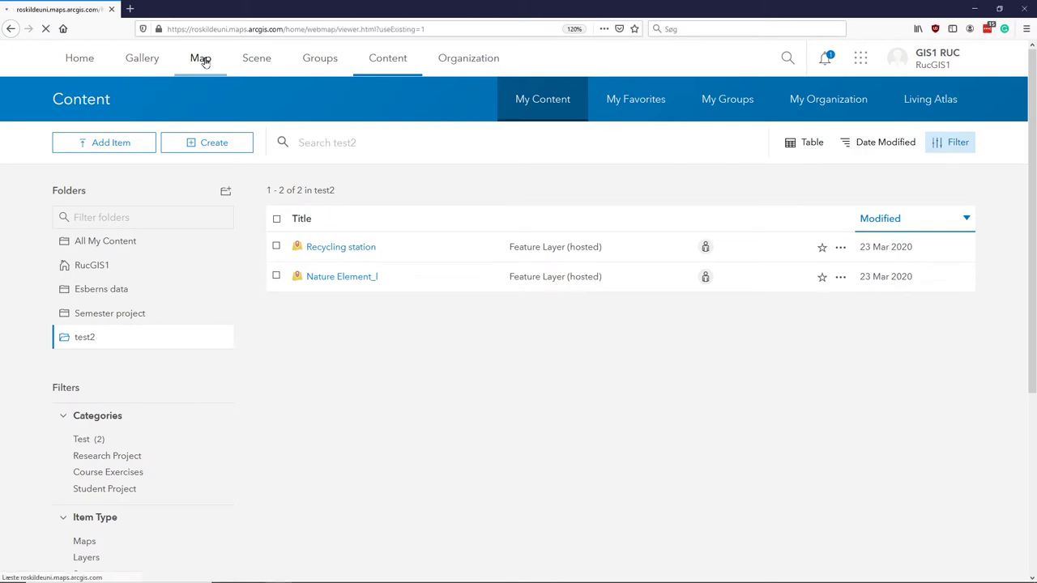
pyautogui.click(201, 58)
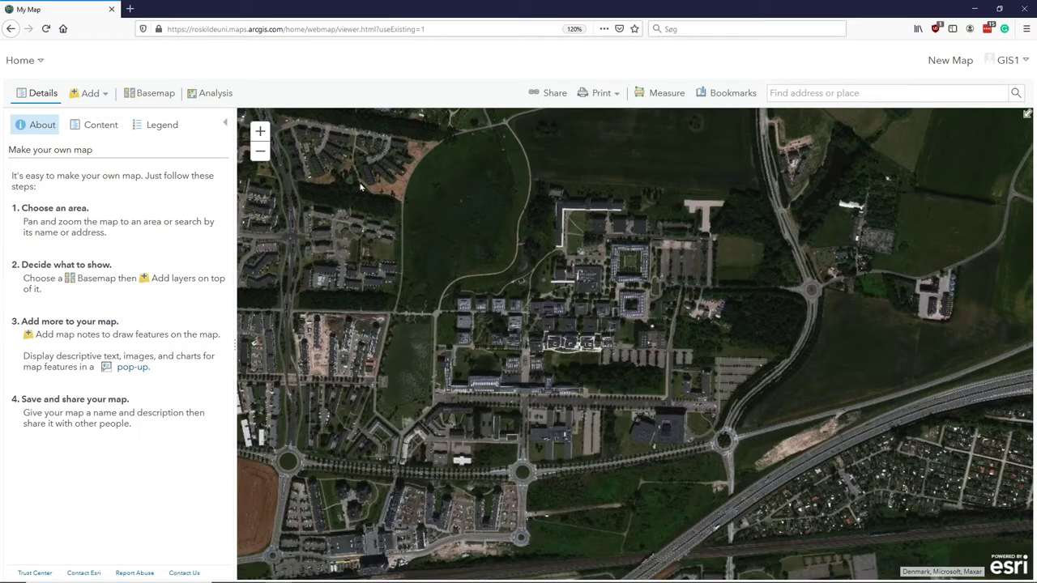
pyautogui.click(101, 123)
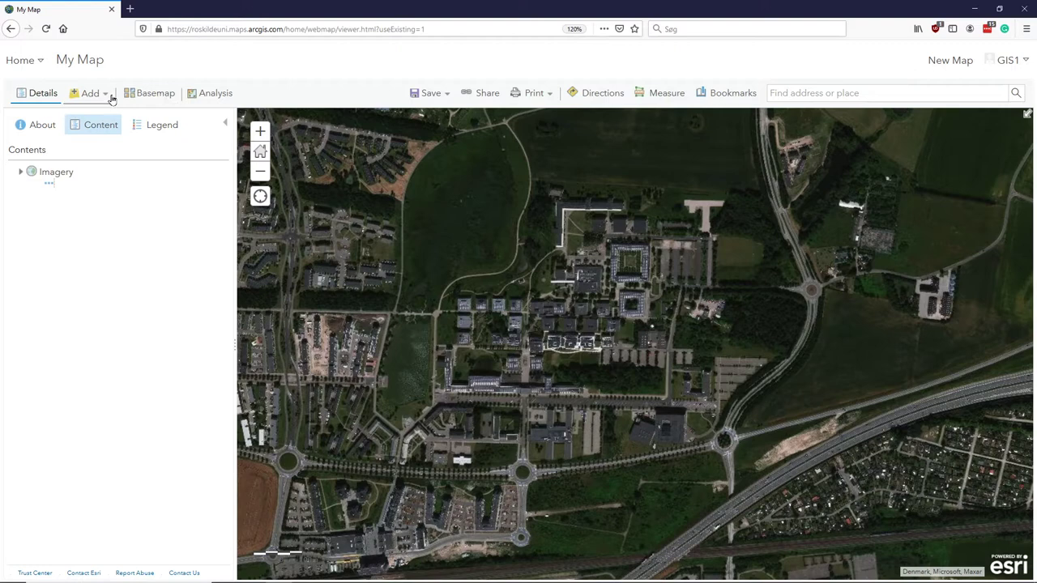
pyautogui.moveTo(156, 98)
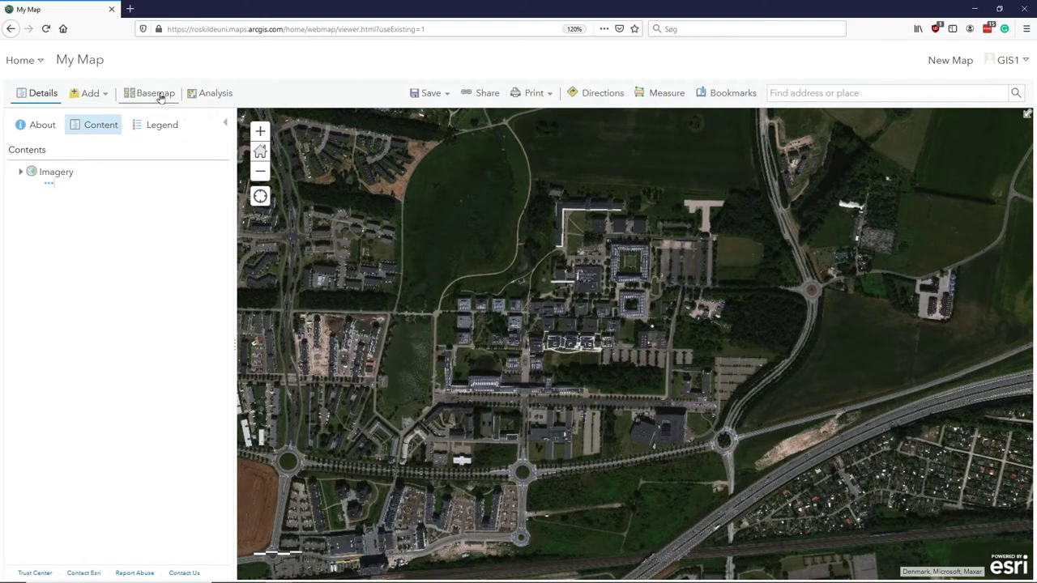
pyautogui.click(155, 92)
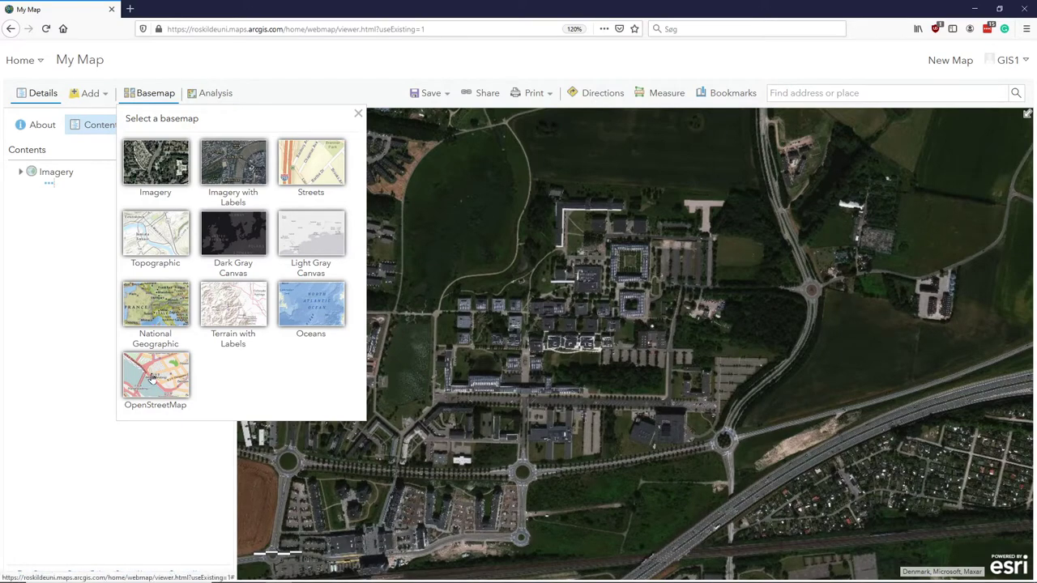
pyautogui.click(156, 378)
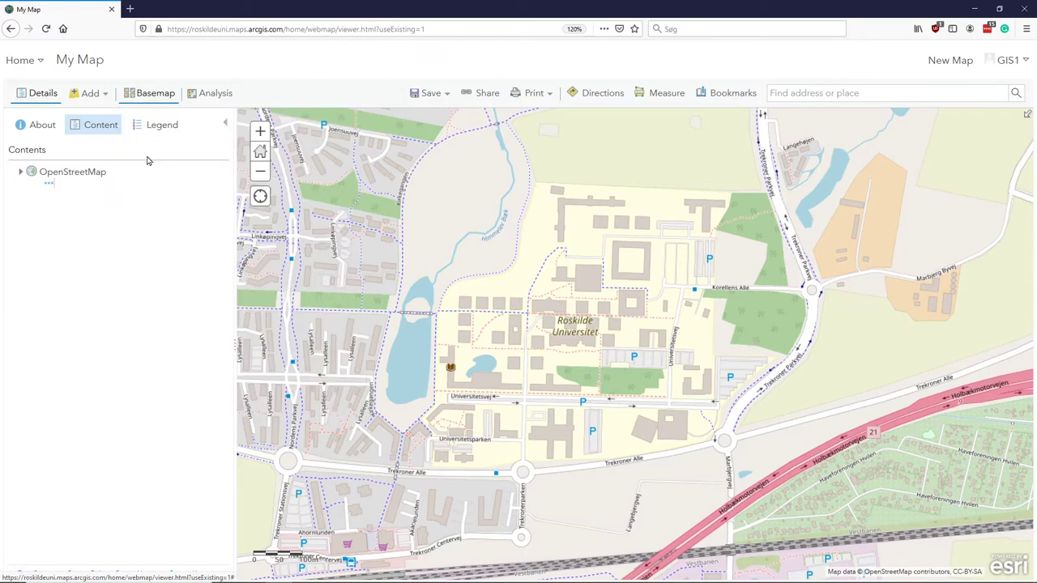
pyautogui.click(155, 92)
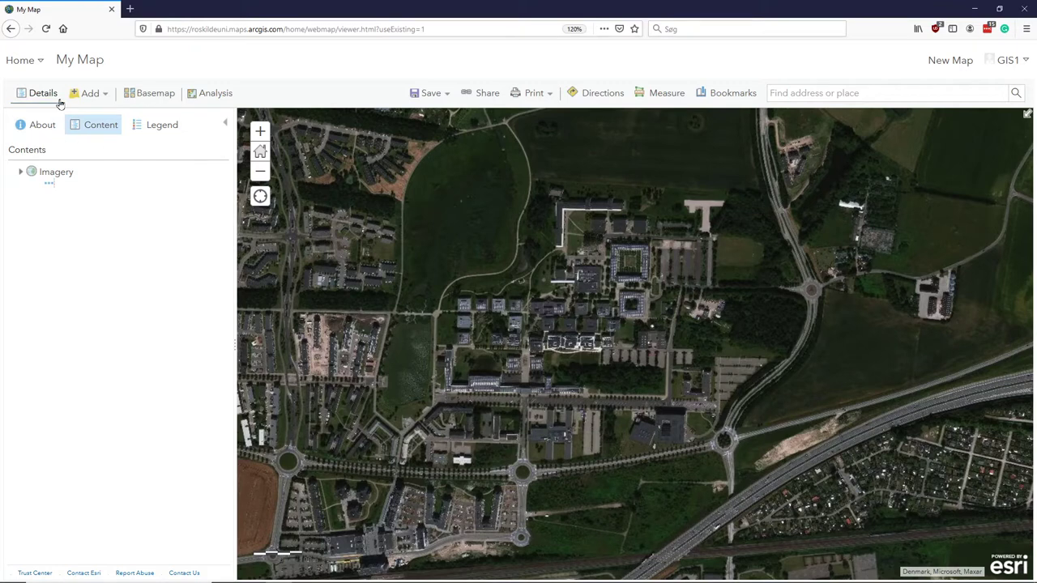
# Step: Search for existing layers to bring Recycling station and Nature Element1 into the map
pyautogui.click(89, 92)
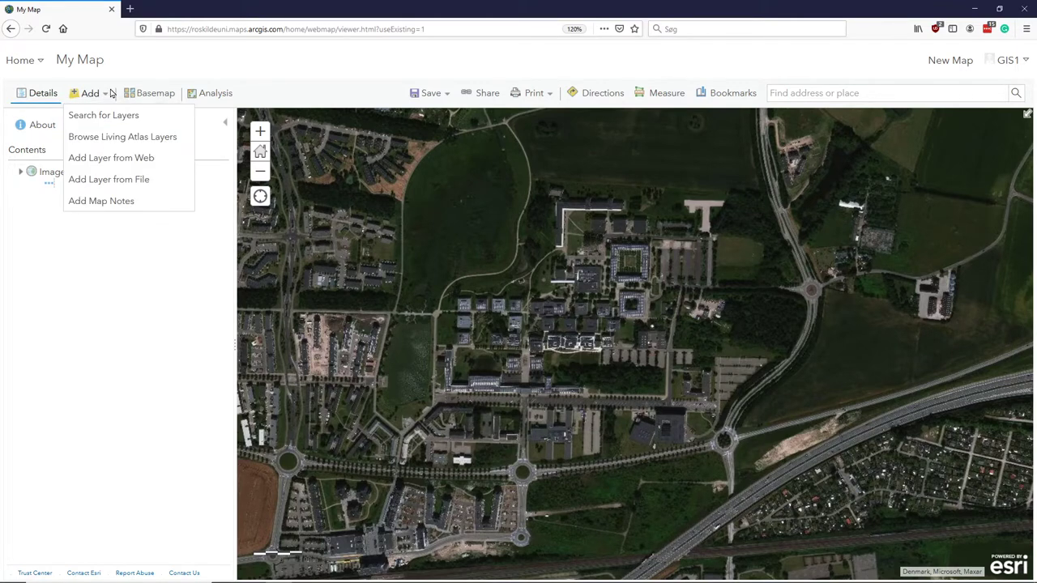
pyautogui.moveTo(104, 115)
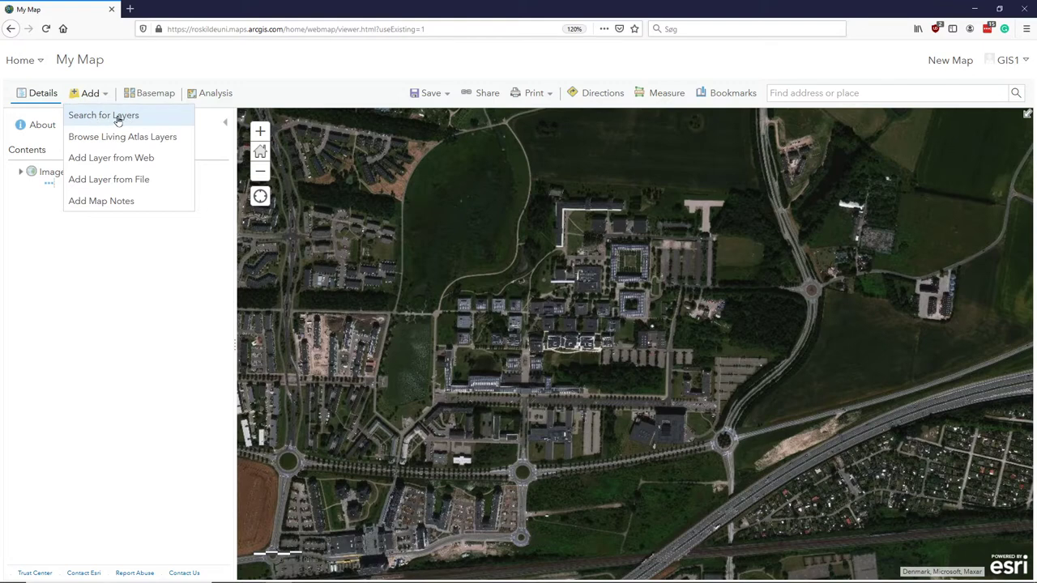
pyautogui.moveTo(103, 115)
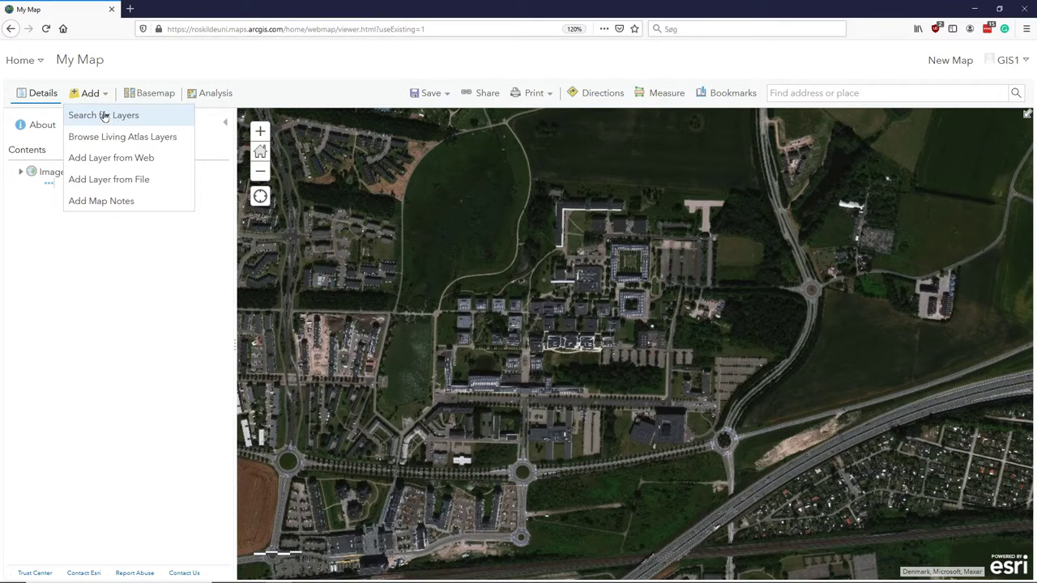
pyautogui.click(104, 113)
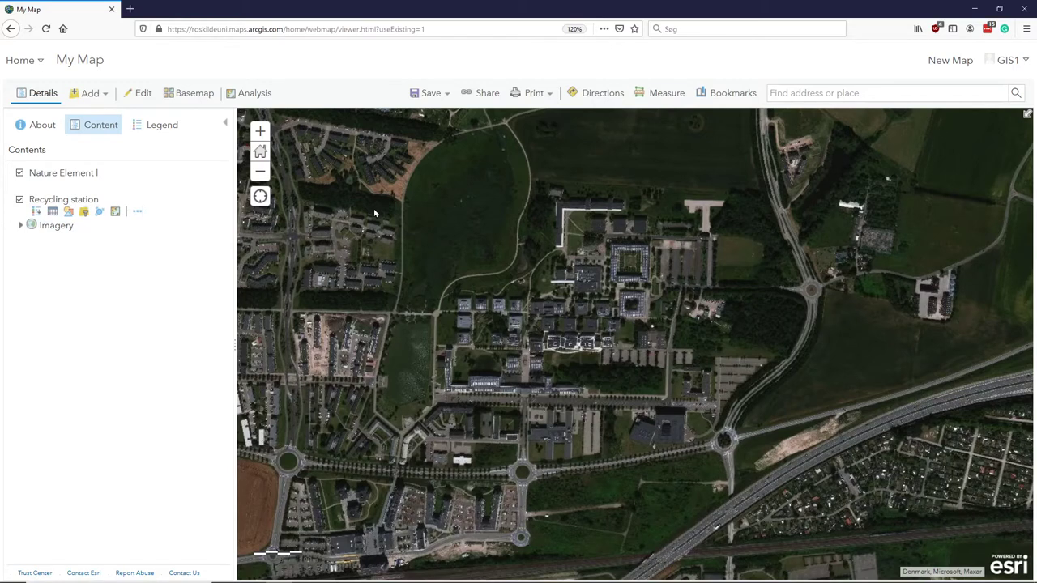
pyautogui.moveTo(431, 140)
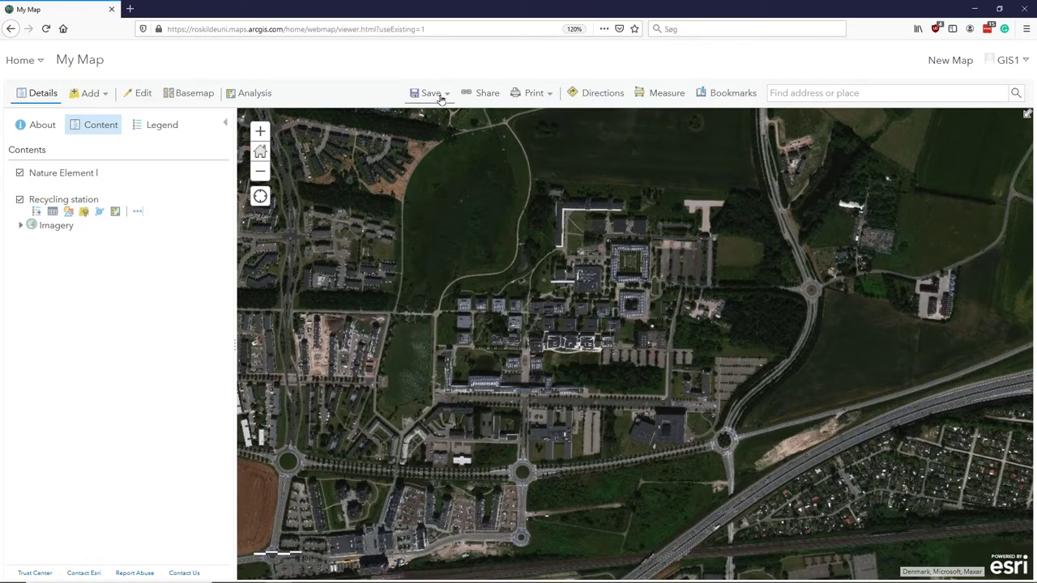
# Step: Save the map as 'simpel map for data entry', hitting a missing-tag error
pyautogui.click(431, 93)
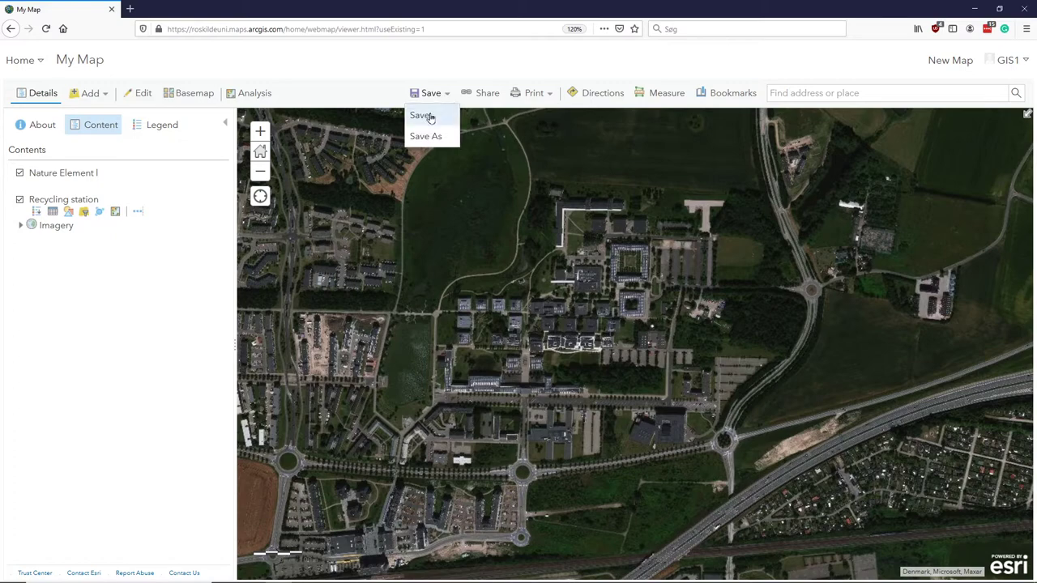
pyautogui.click(422, 116)
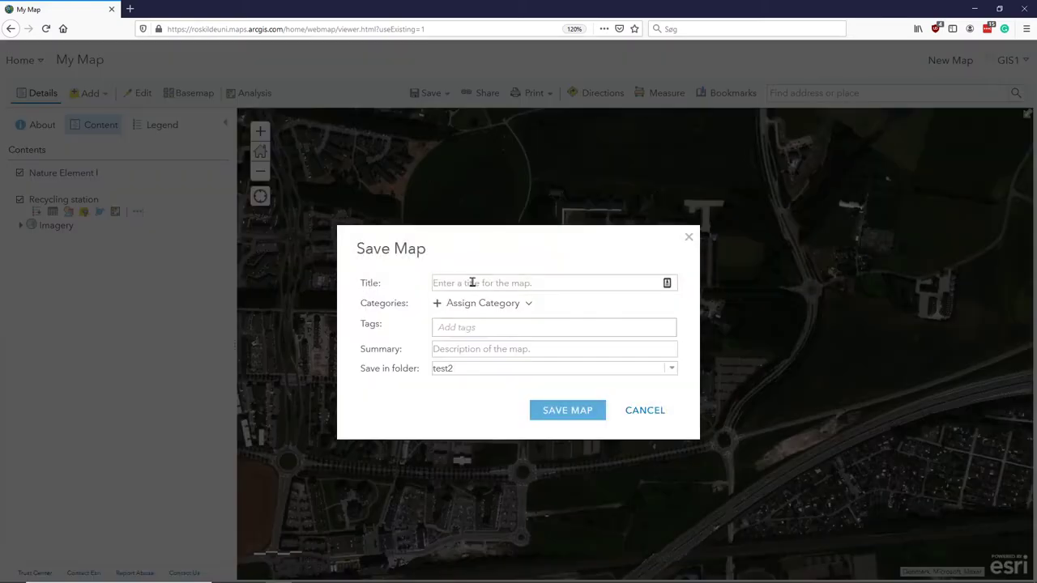
pyautogui.write('simpel')
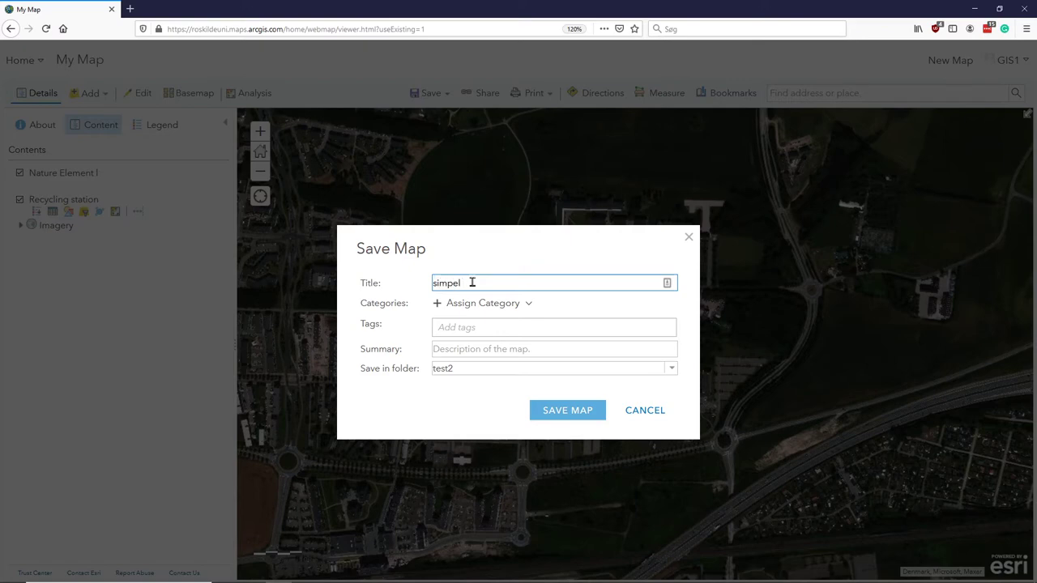
pyautogui.write('map for')
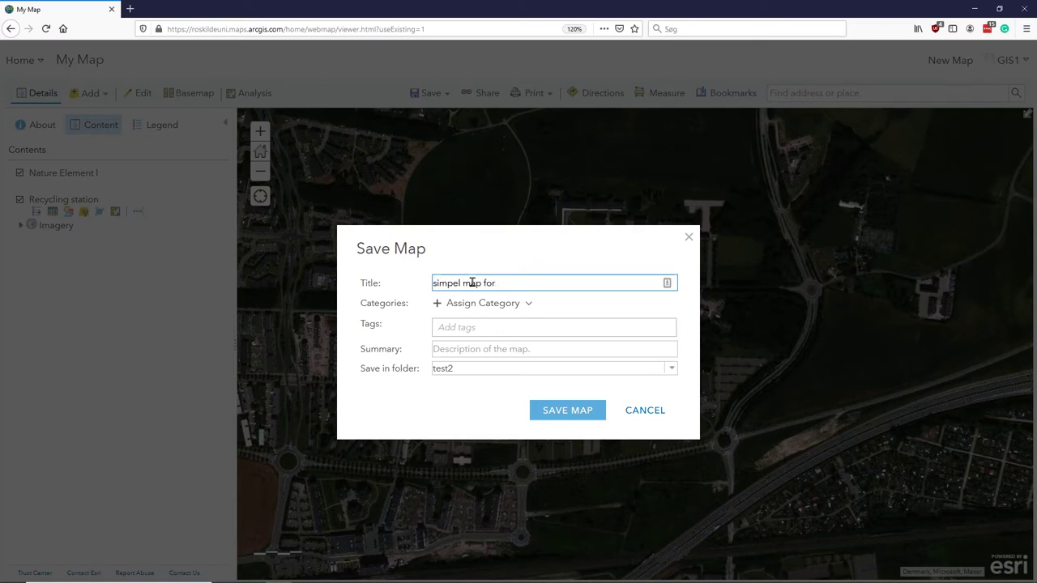
pyautogui.write('data en')
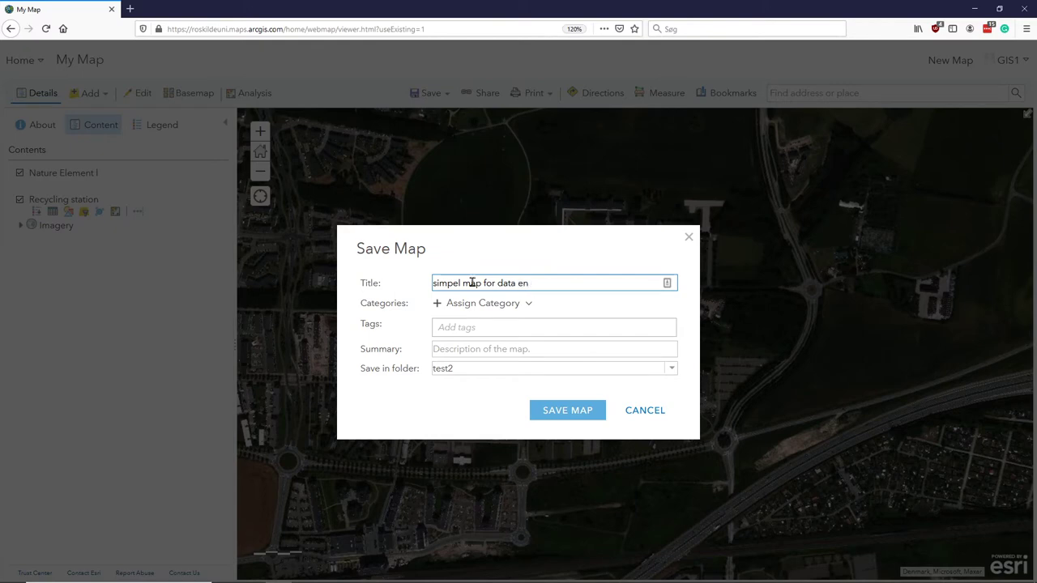
pyautogui.click(567, 410)
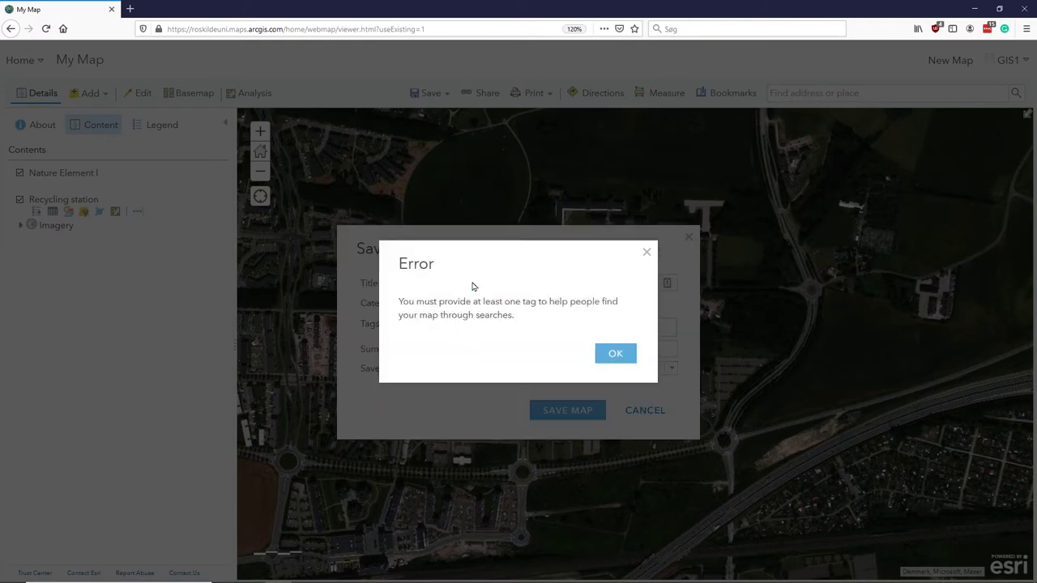
pyautogui.click(616, 353)
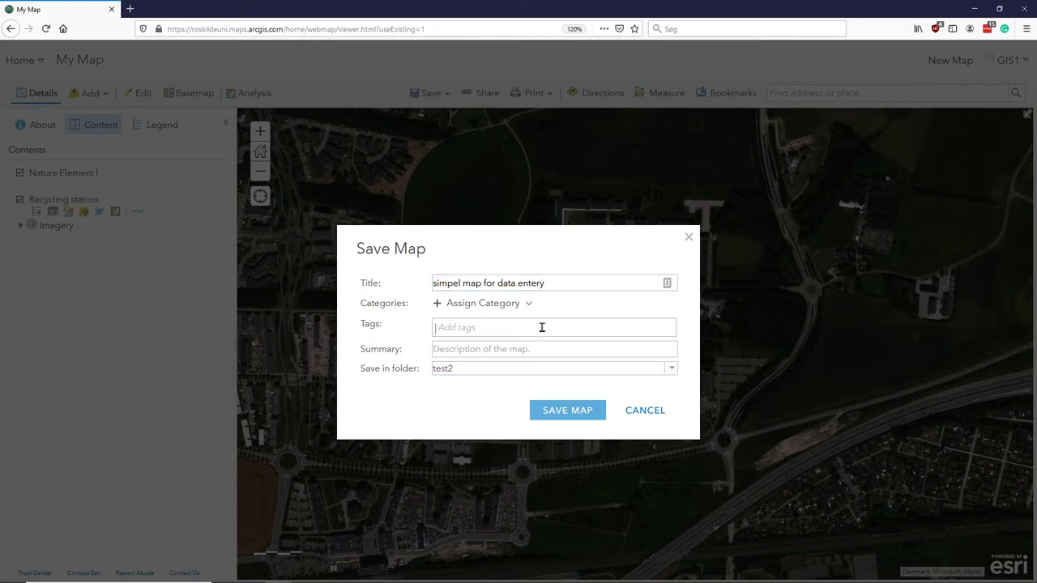
# Step: Assign the Test category, tag RUC and summary 'data collection map', then save the map
pyautogui.click(483, 303)
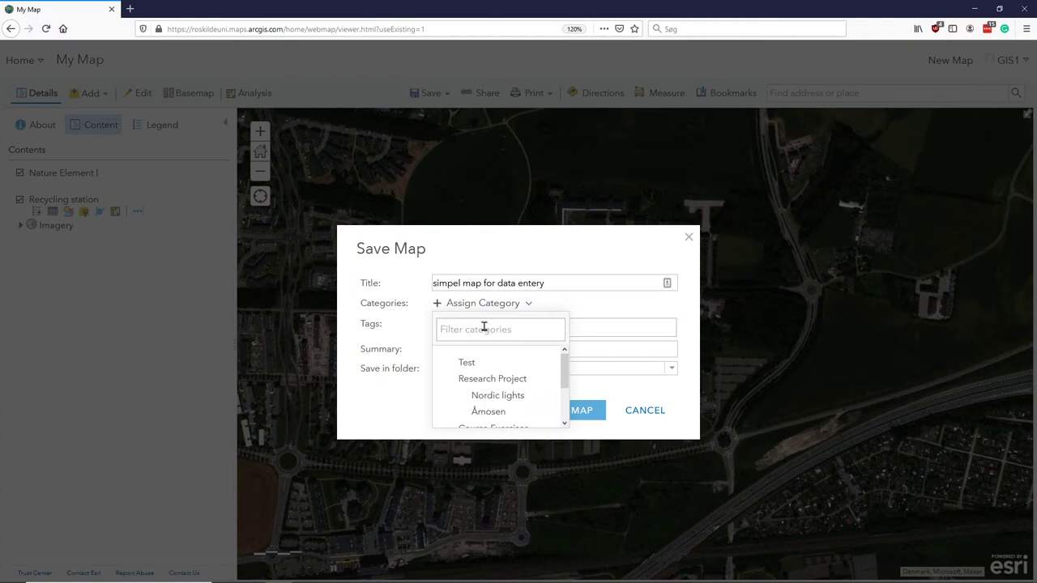
pyautogui.click(467, 363)
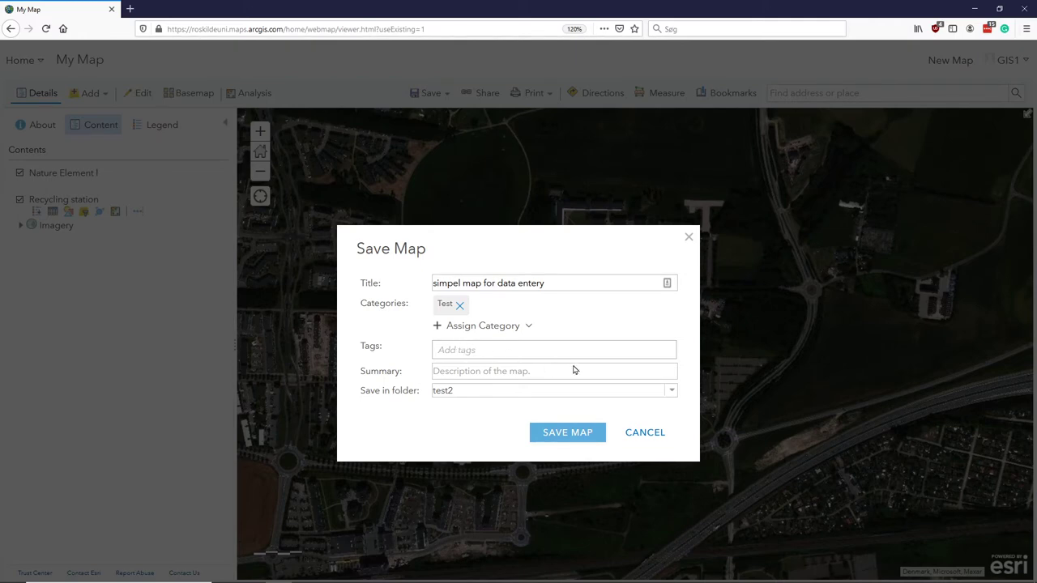
pyautogui.write('RUC')
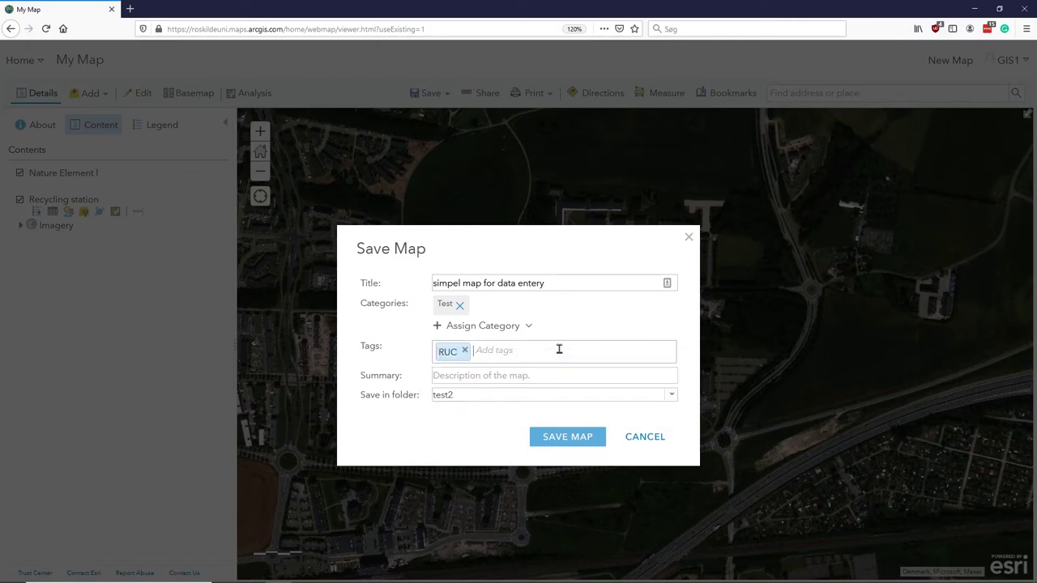
pyautogui.moveTo(519, 376)
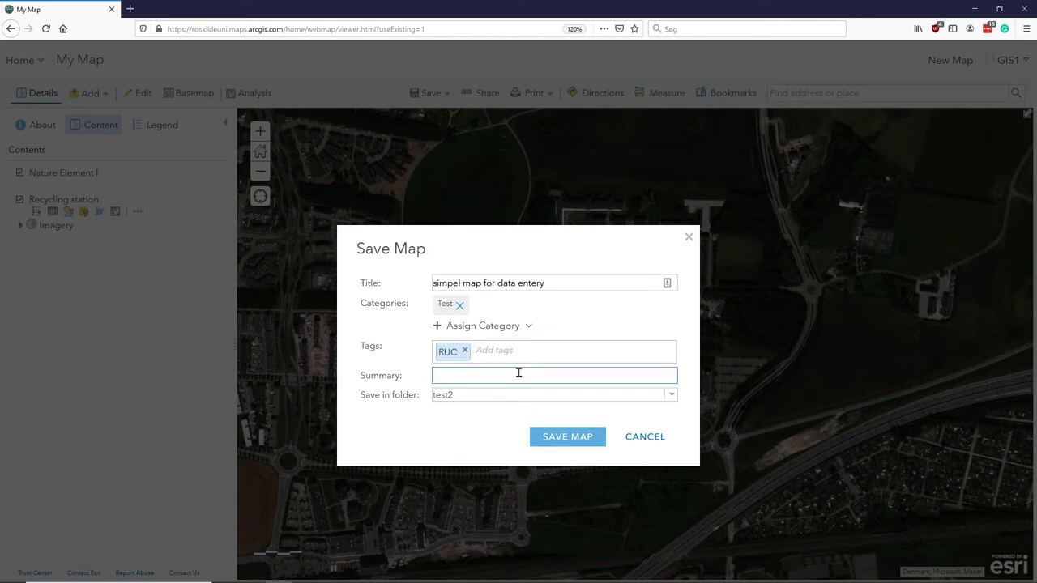
pyautogui.write('data cole')
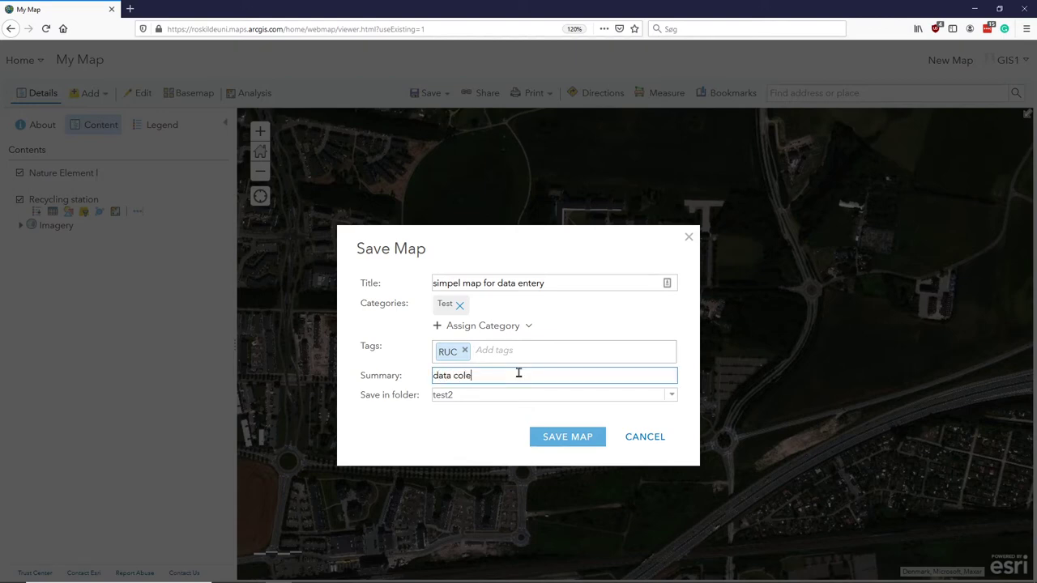
pyautogui.write('ction')
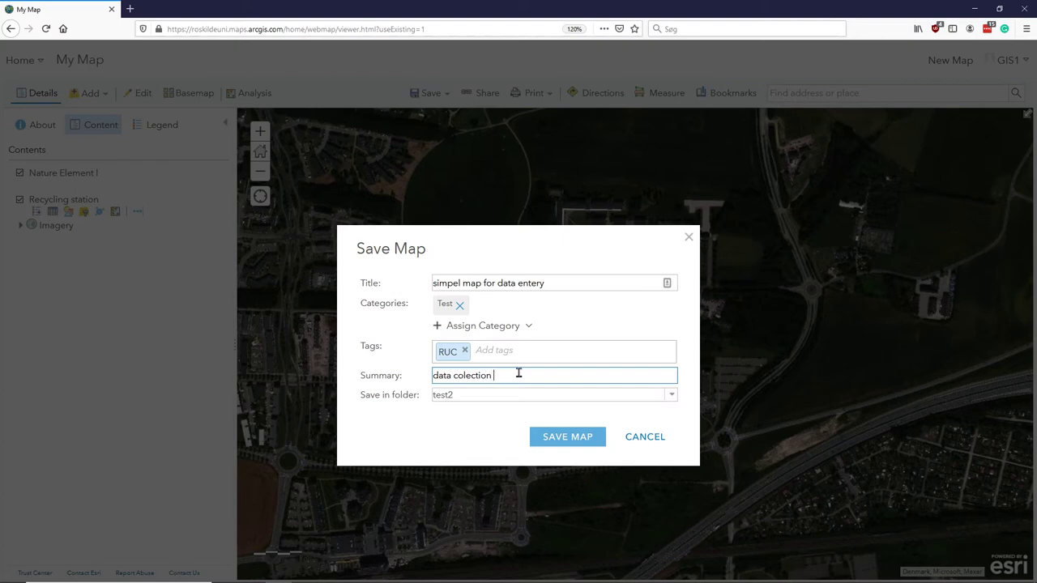
pyautogui.write('map')
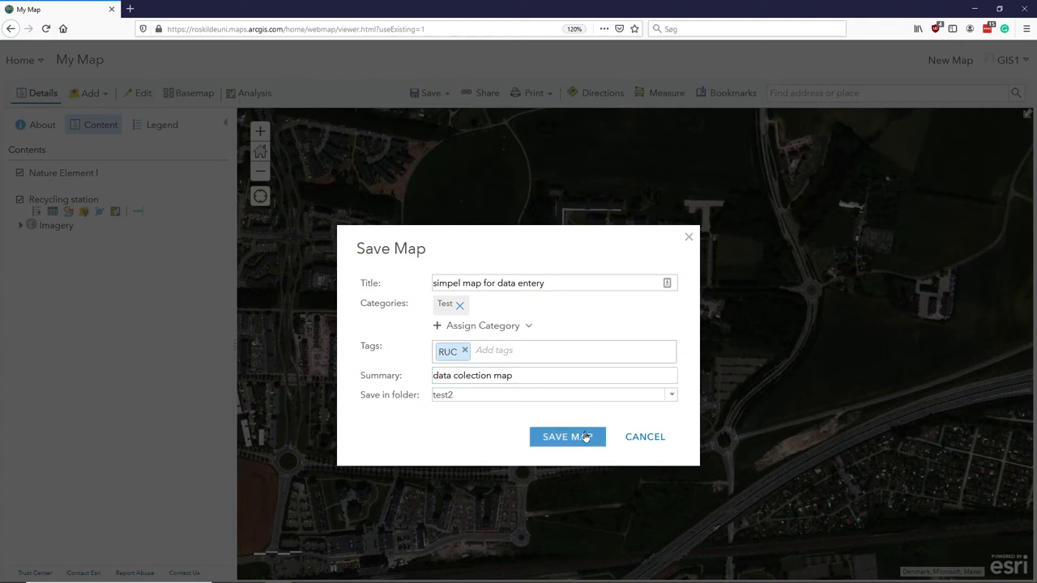
pyautogui.click(567, 438)
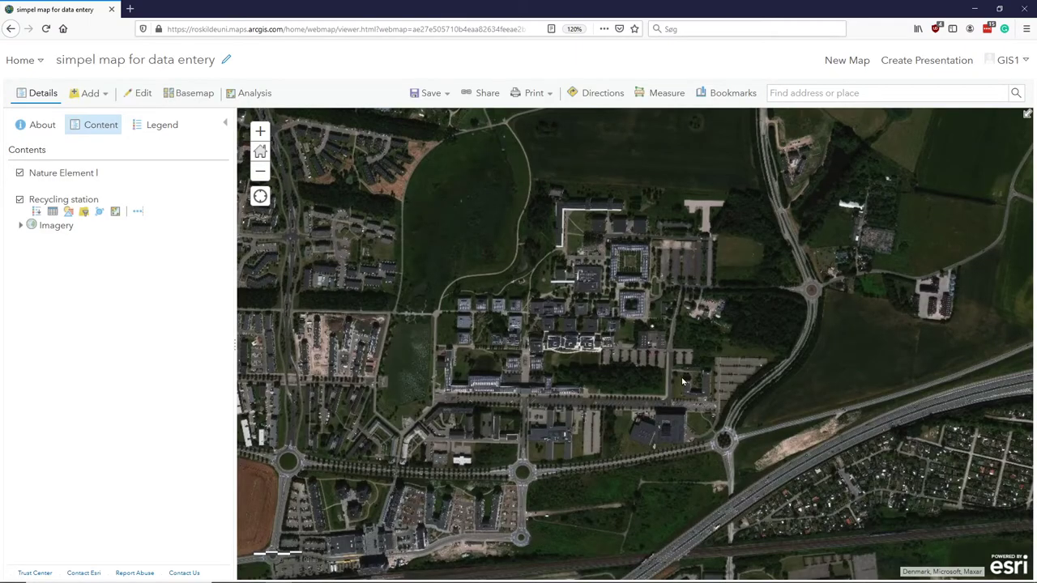
pyautogui.moveTo(534, 77)
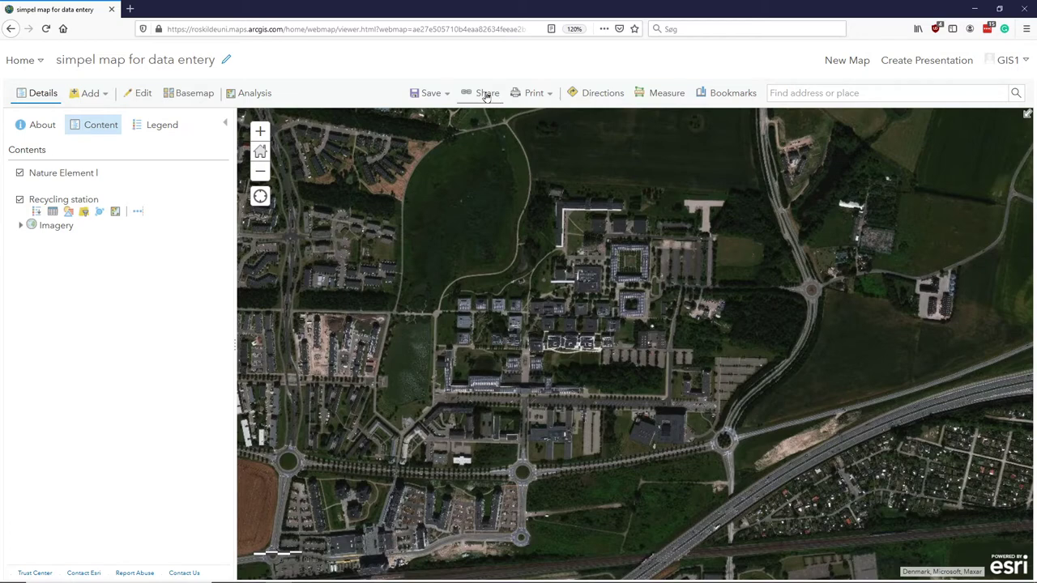
# Step: Share the map with members of the gis_viz group
pyautogui.click(486, 92)
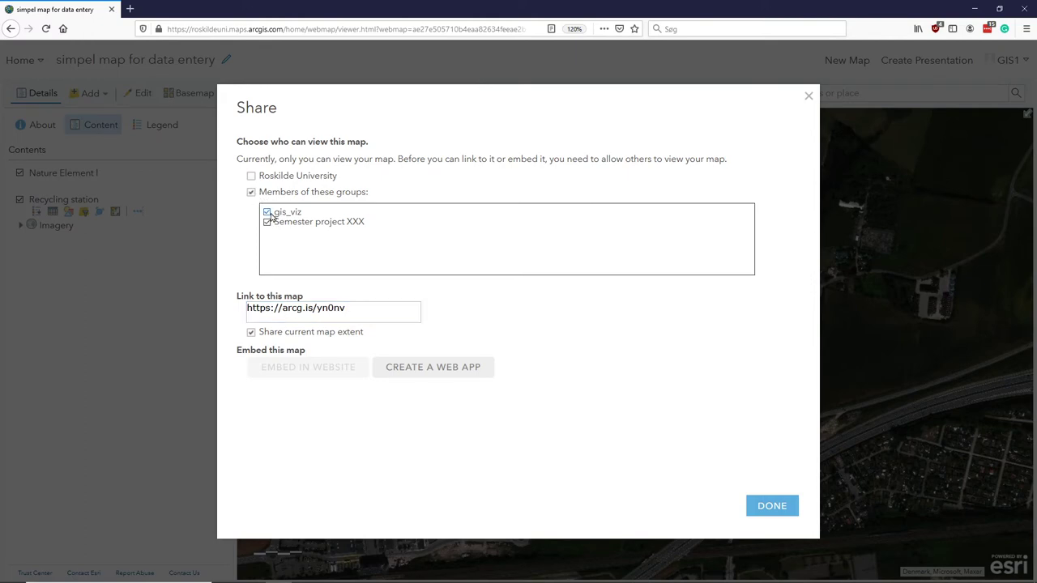
pyautogui.click(267, 220)
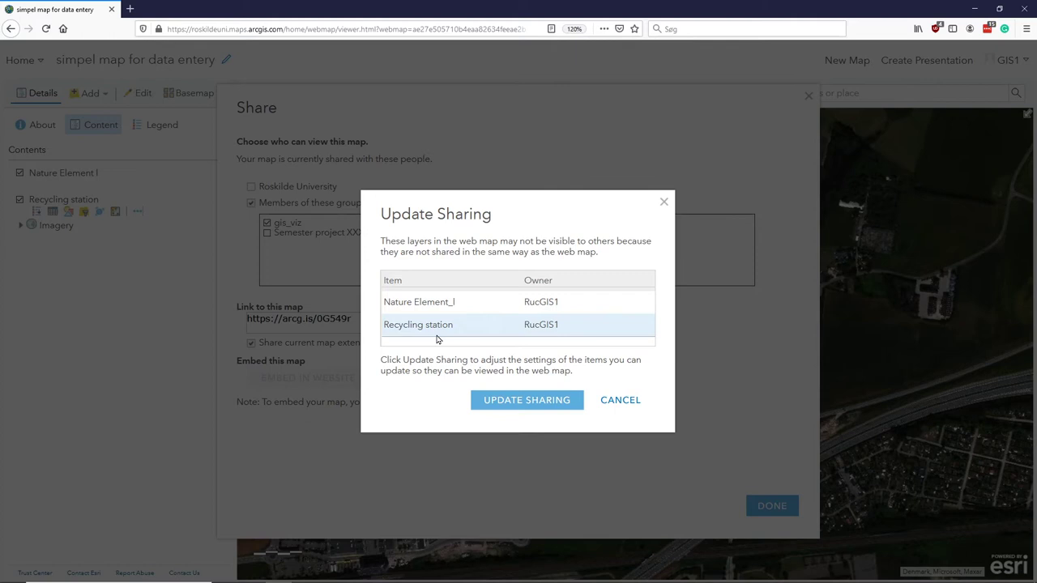
pyautogui.moveTo(486, 302)
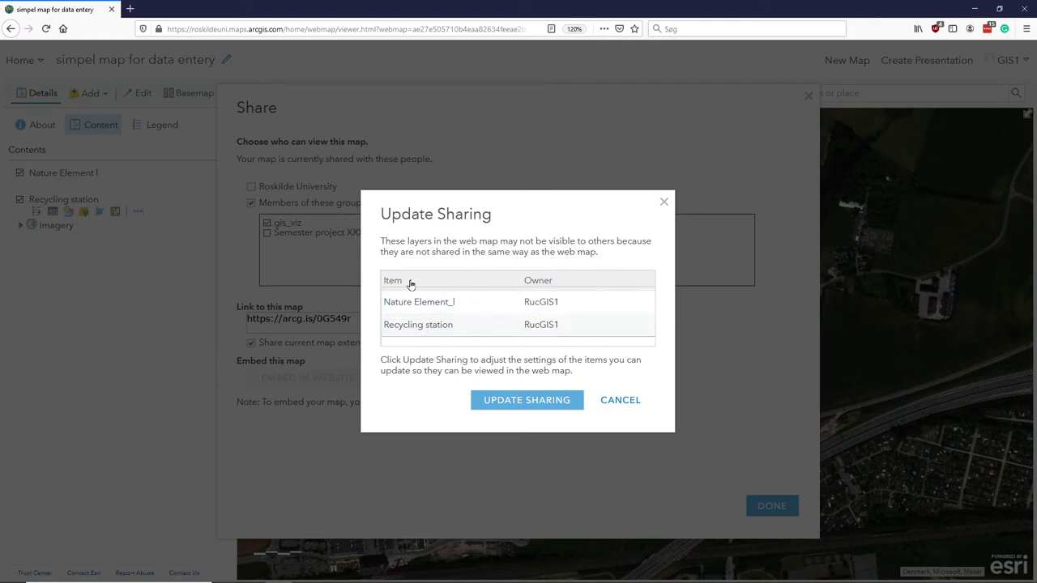
pyautogui.moveTo(440, 272)
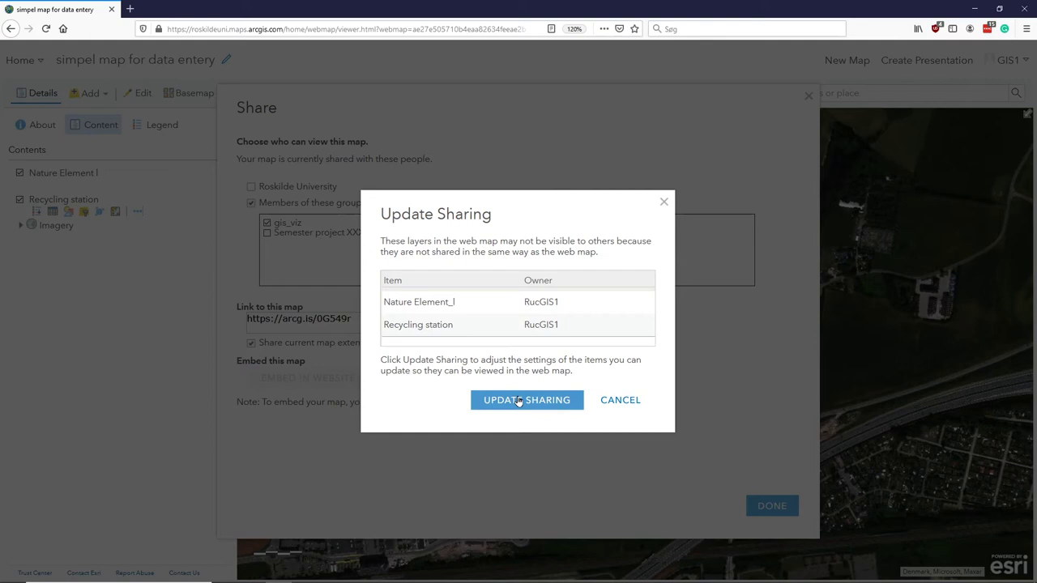
# Step: Update the layers' sharing to match the map, select its short link, and finish sharing
pyautogui.click(527, 399)
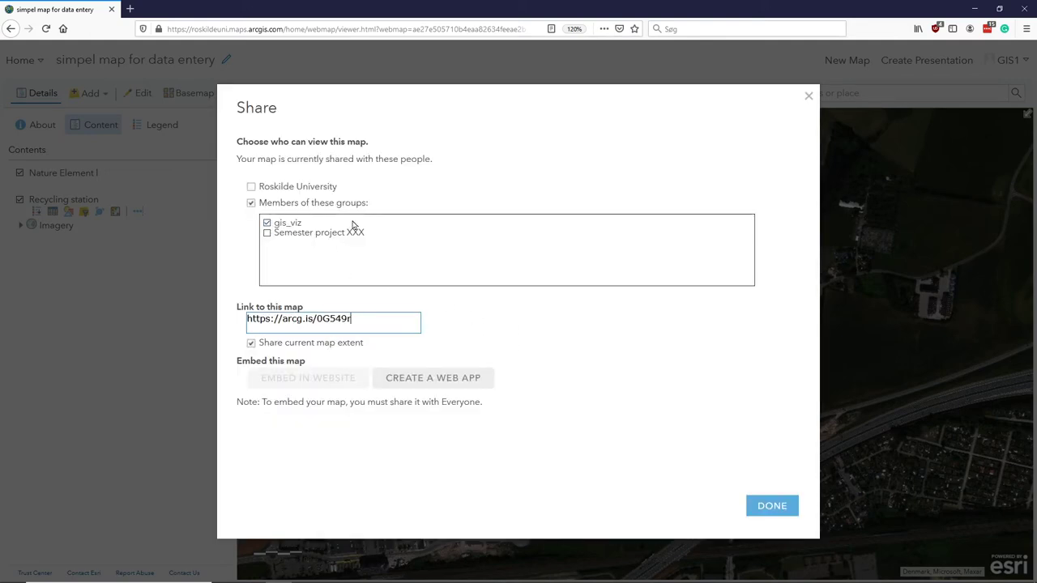
pyautogui.moveTo(558, 398)
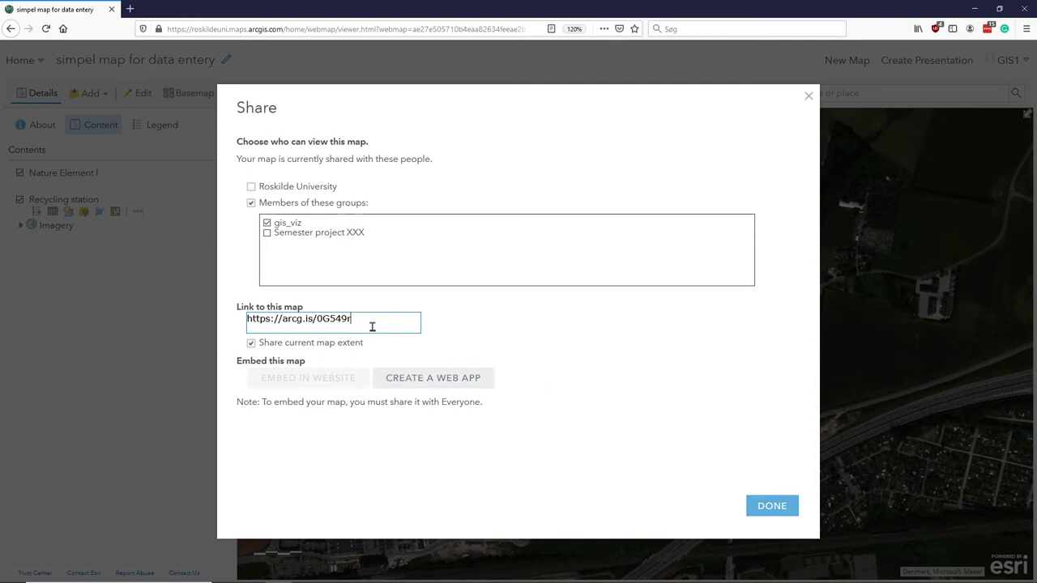
pyautogui.tripleClick(332, 318)
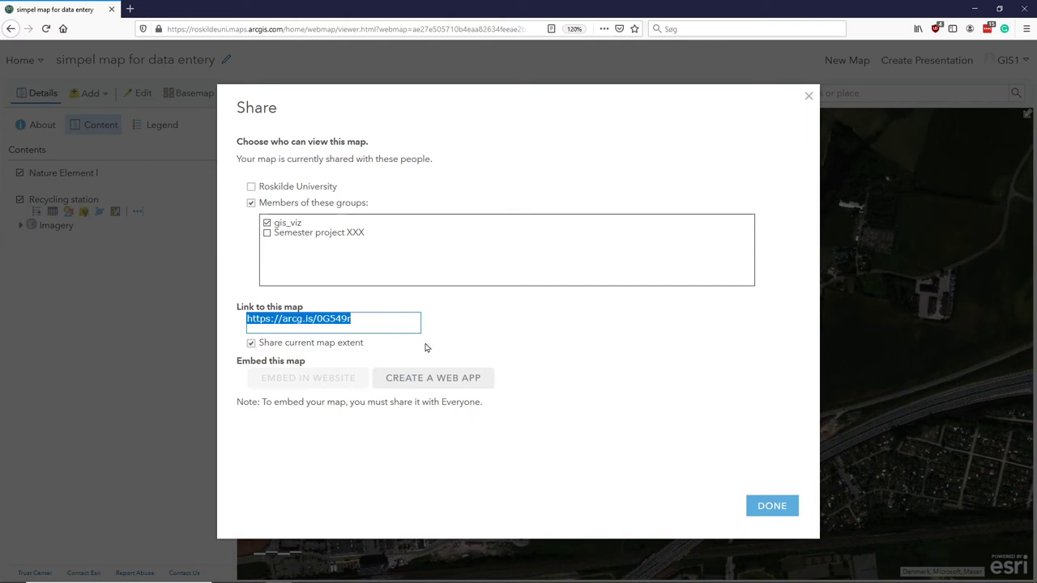
pyautogui.moveTo(590, 355)
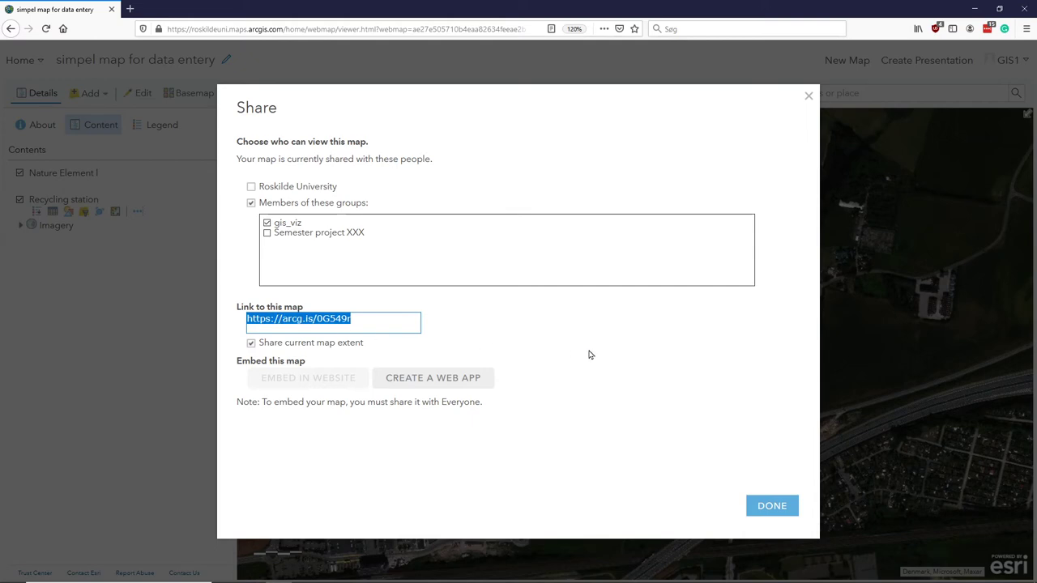
pyautogui.moveTo(771, 506)
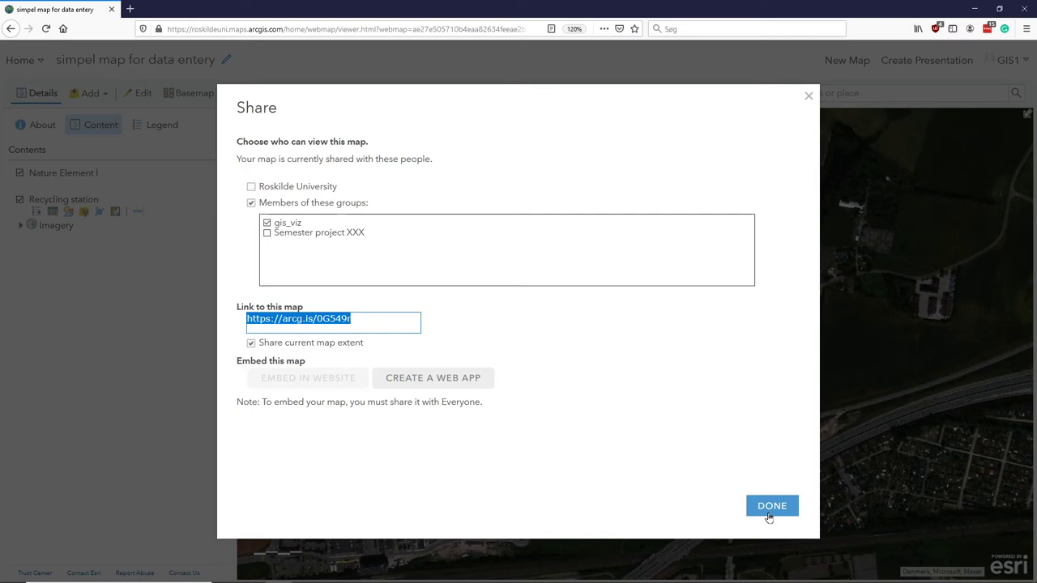
pyautogui.moveTo(781, 503)
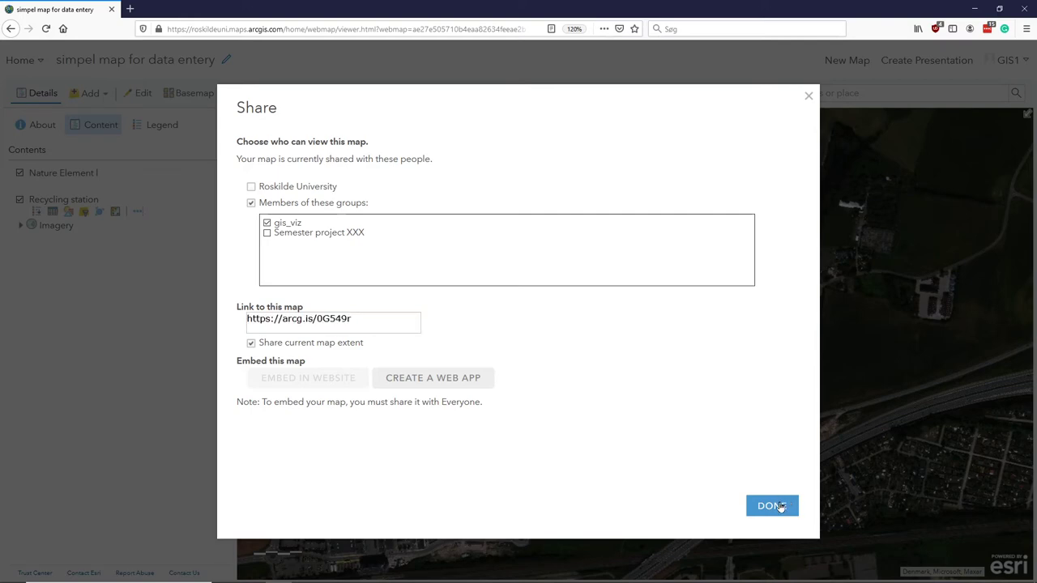
pyautogui.click(771, 506)
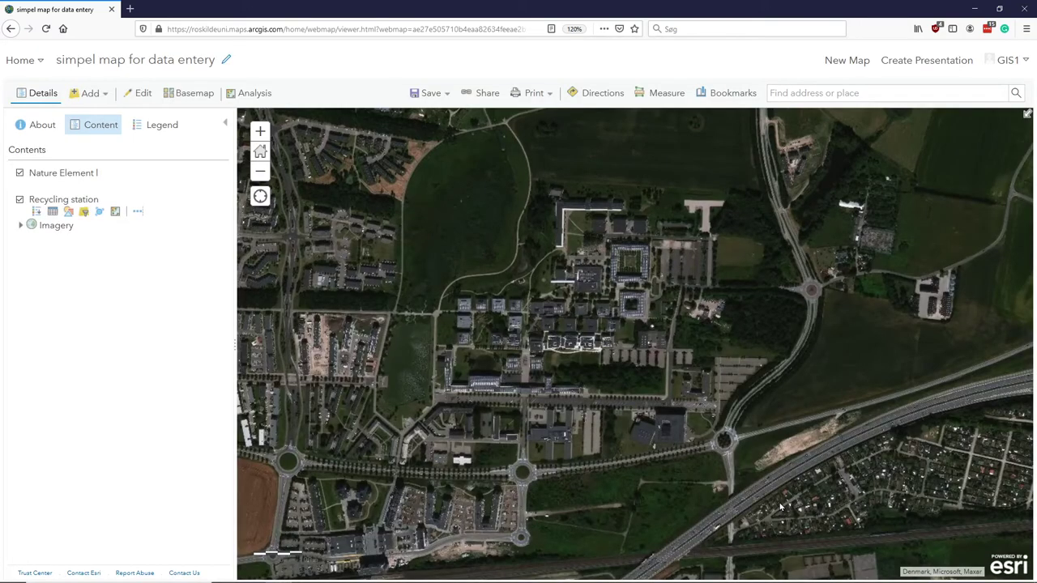
pyautogui.moveTo(596, 329)
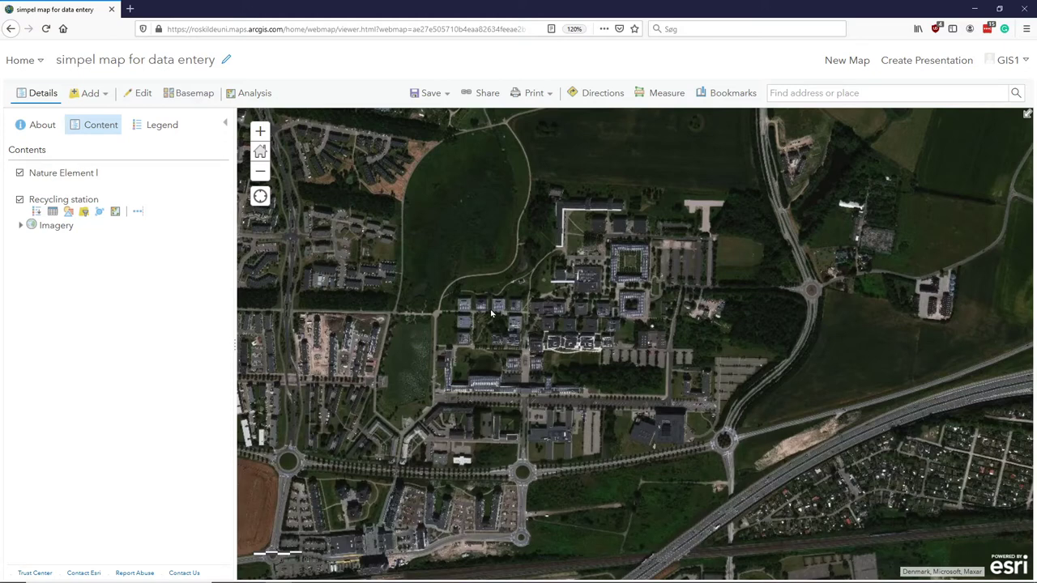
pyautogui.moveTo(533, 354)
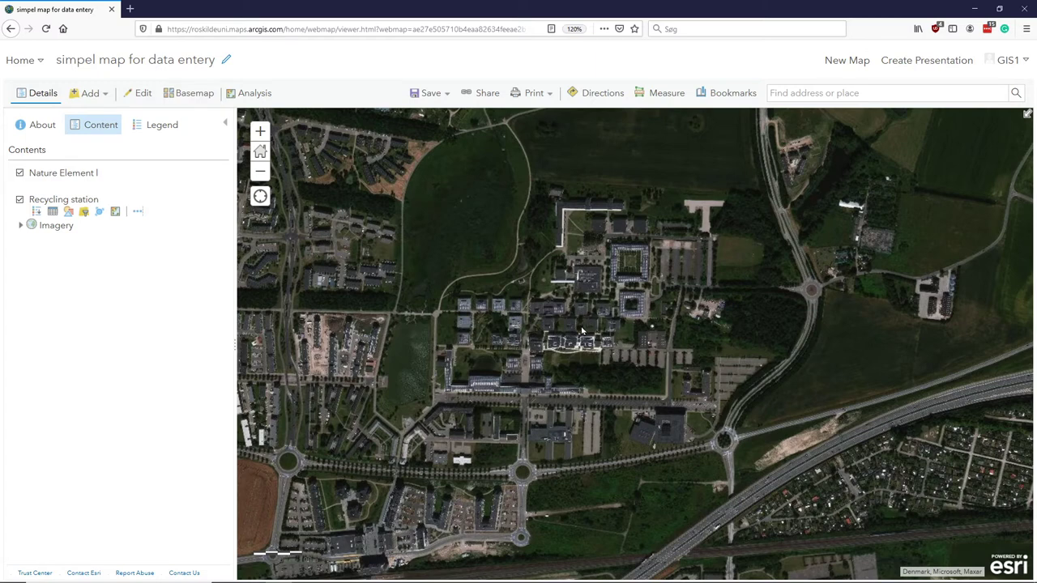
pyautogui.moveTo(634, 318)
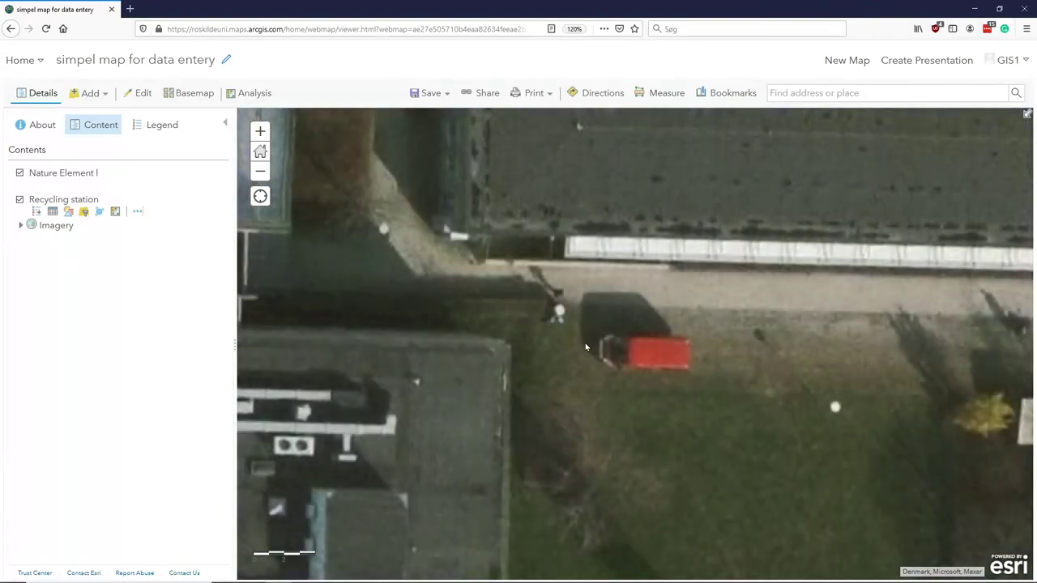
pyautogui.moveTo(590, 366)
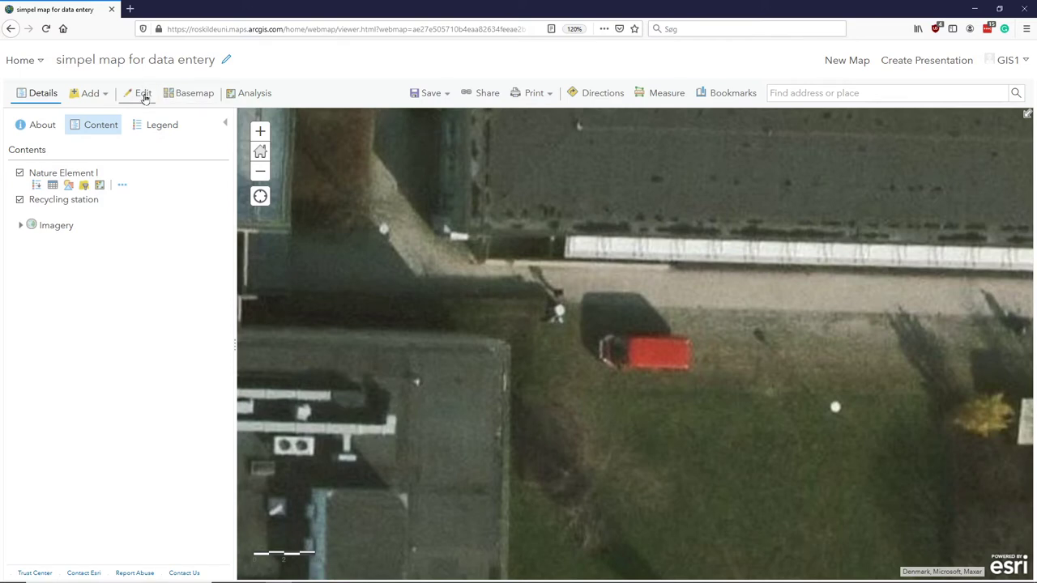
# Step: Place a 'Yes' Recycling station point beside the path west of the red vehicle
pyautogui.click(142, 92)
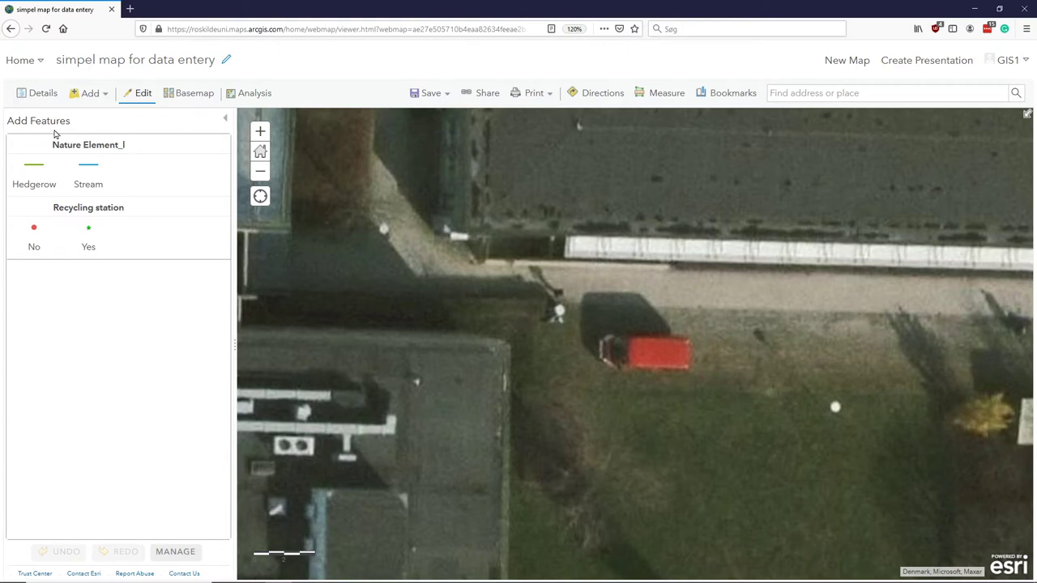
pyautogui.moveTo(128, 146)
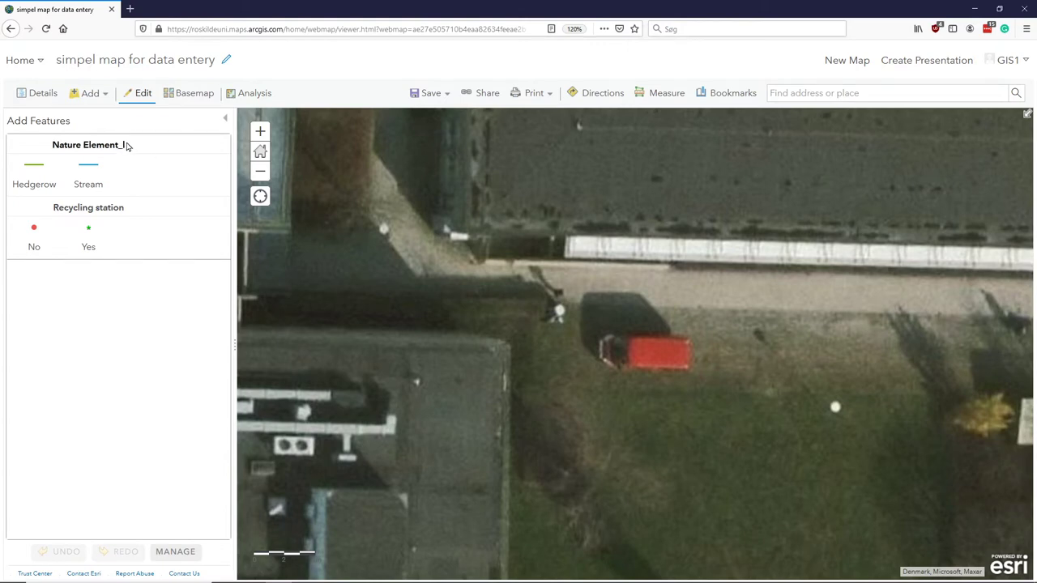
pyautogui.moveTo(126, 243)
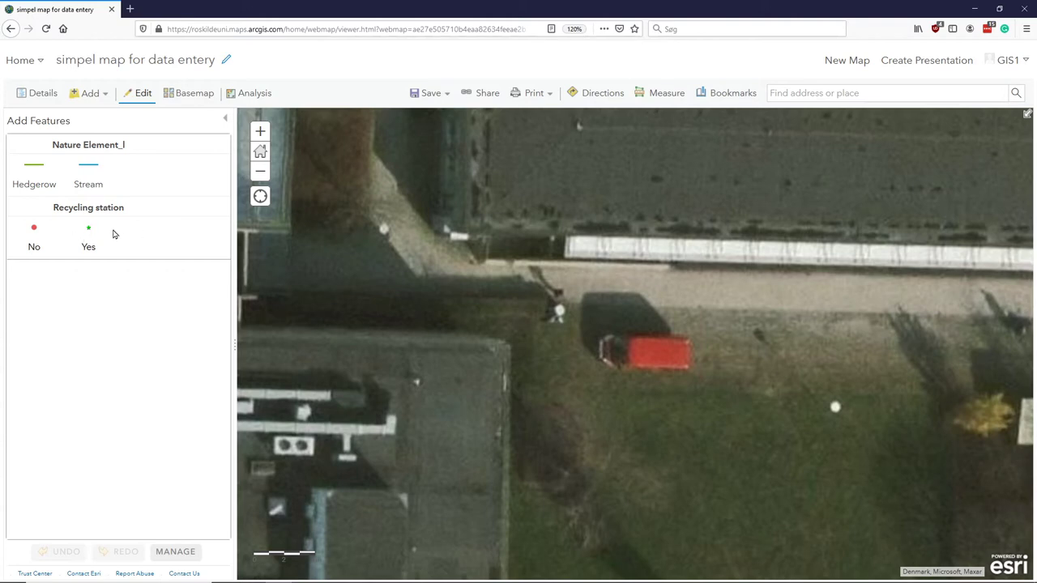
pyautogui.moveTo(100, 242)
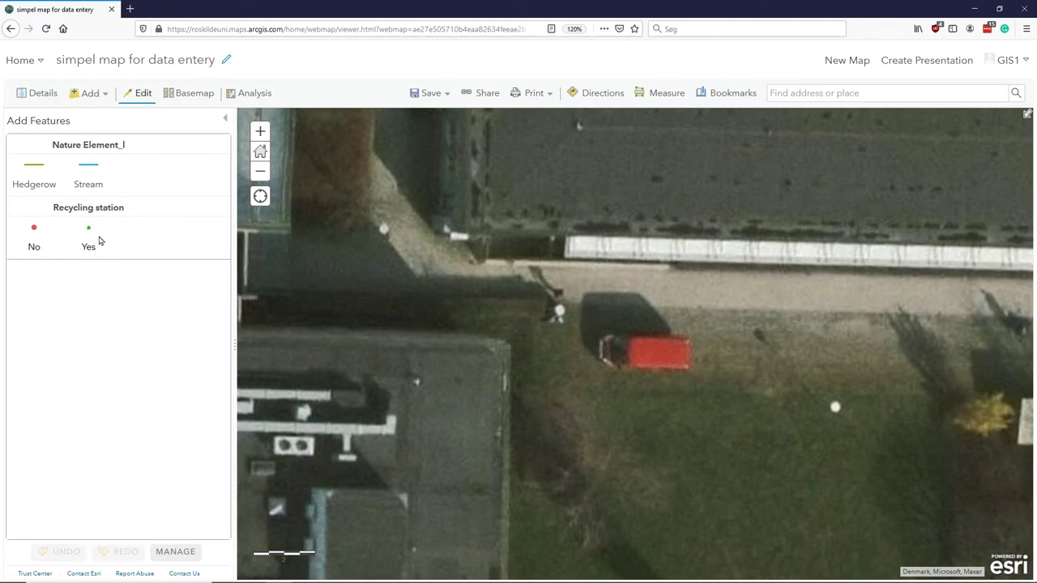
pyautogui.moveTo(94, 231)
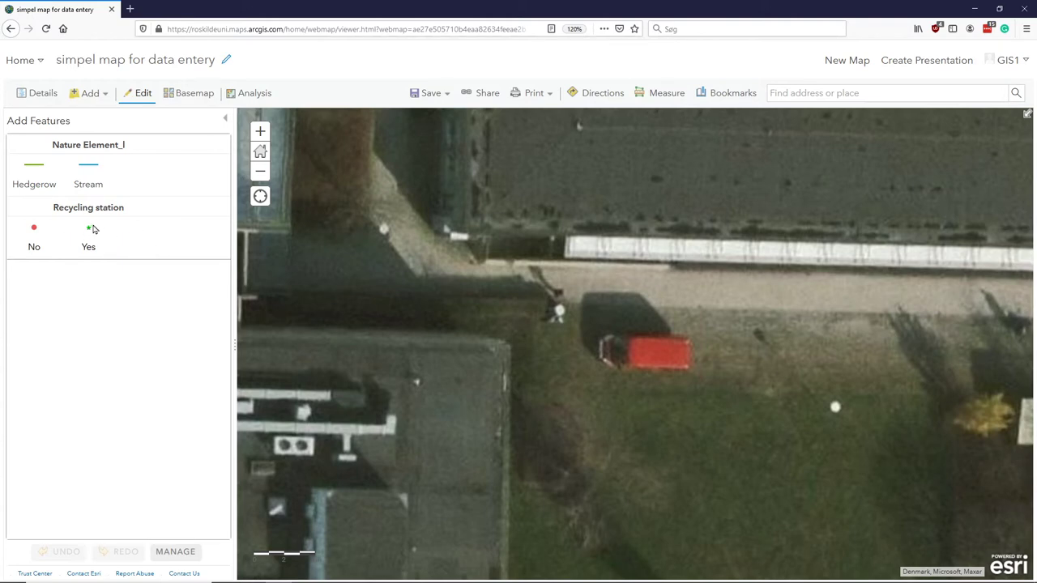
pyautogui.click(87, 235)
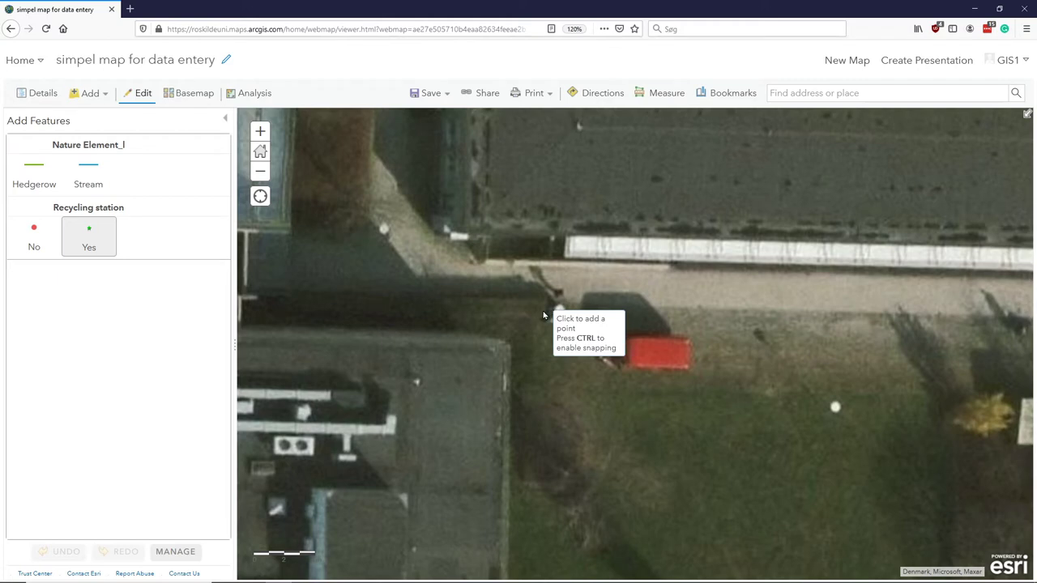
pyautogui.moveTo(535, 313)
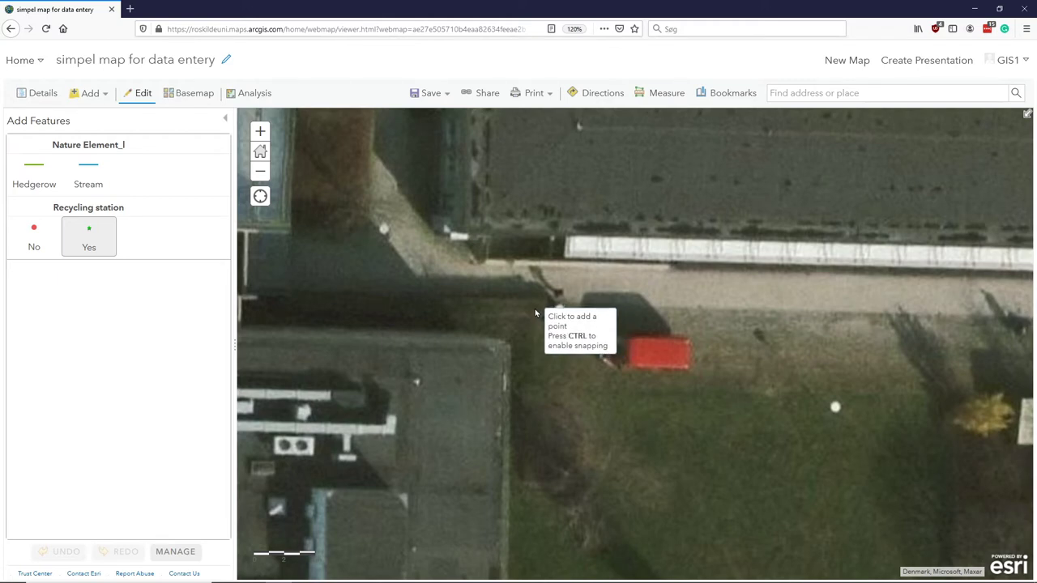
pyautogui.moveTo(544, 314)
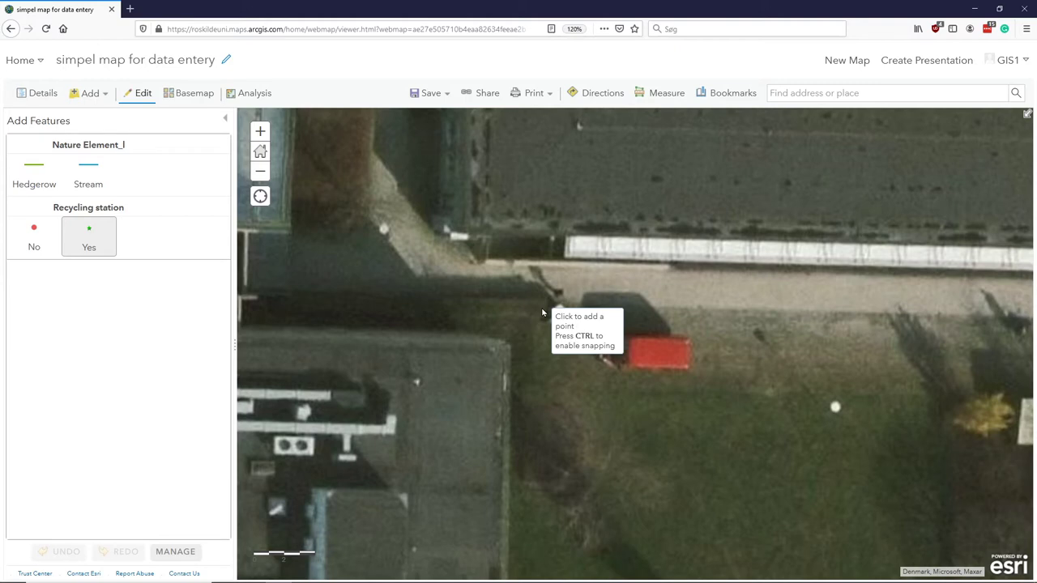
pyautogui.click(542, 307)
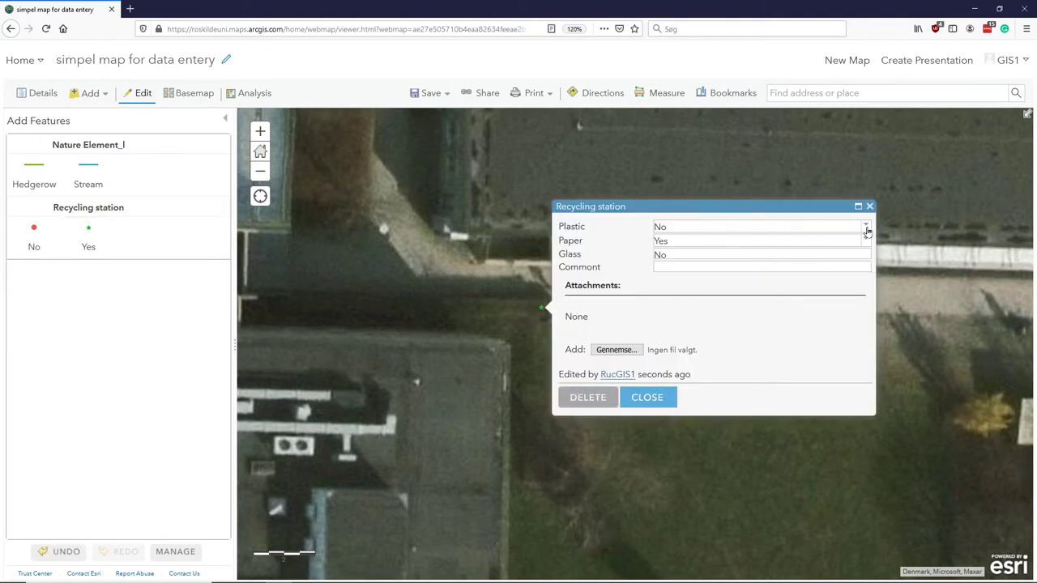
# Step: Record Plastic Yes and Paper Yes on the station's form and close it
pyautogui.click(866, 227)
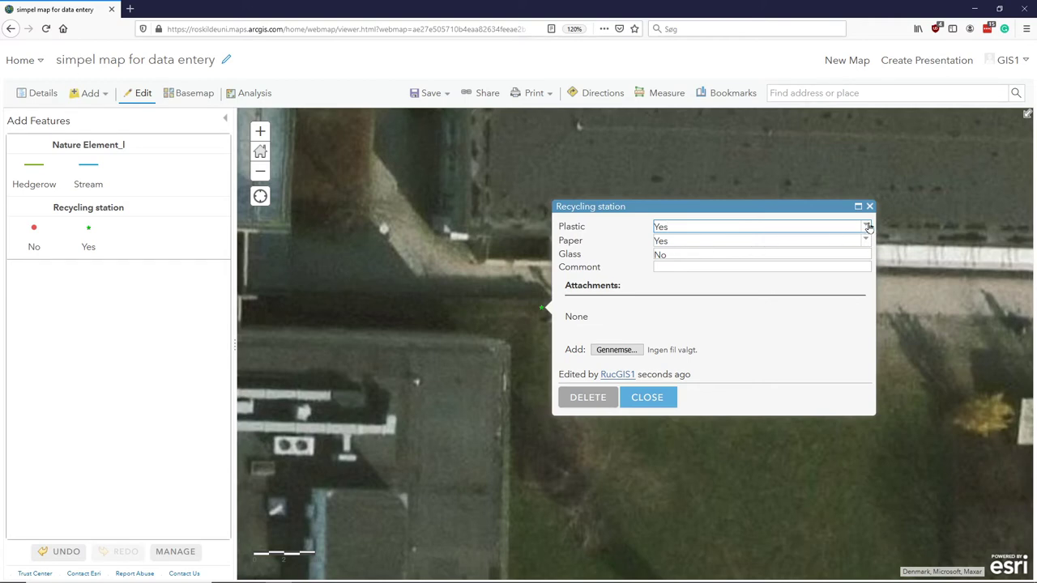
pyautogui.click(865, 240)
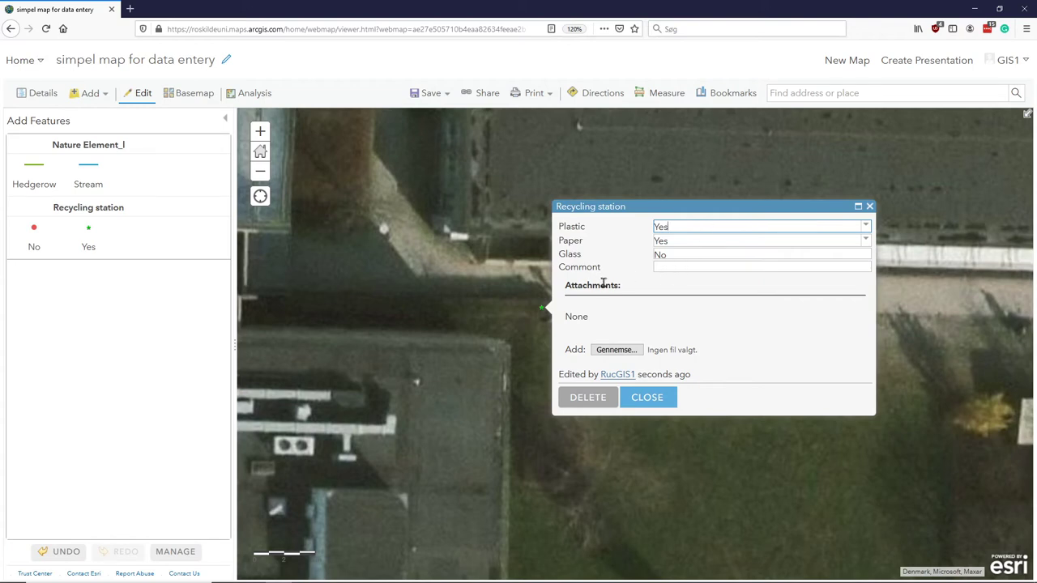
pyautogui.moveTo(730, 245)
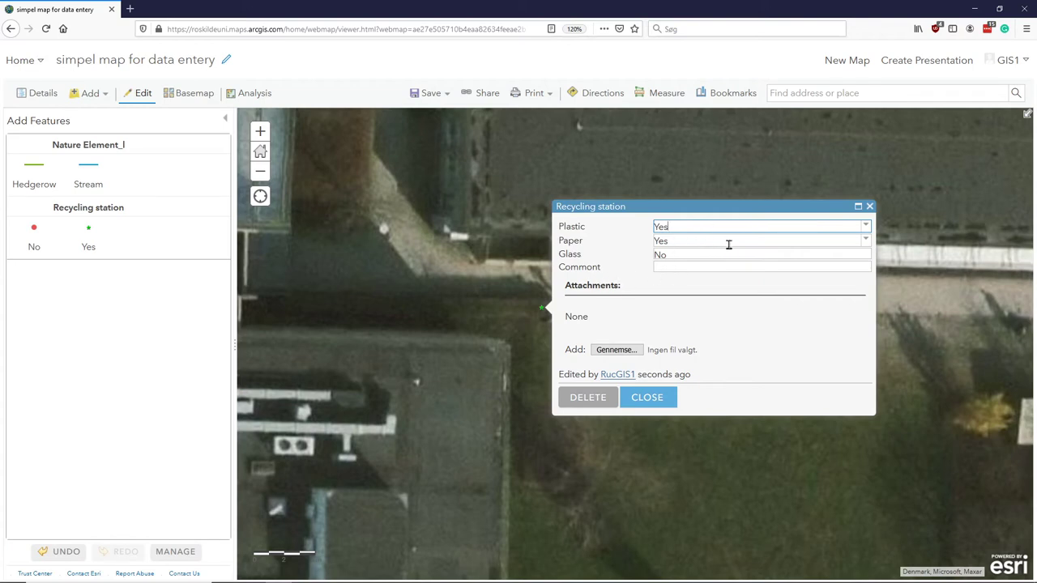
pyautogui.click(865, 240)
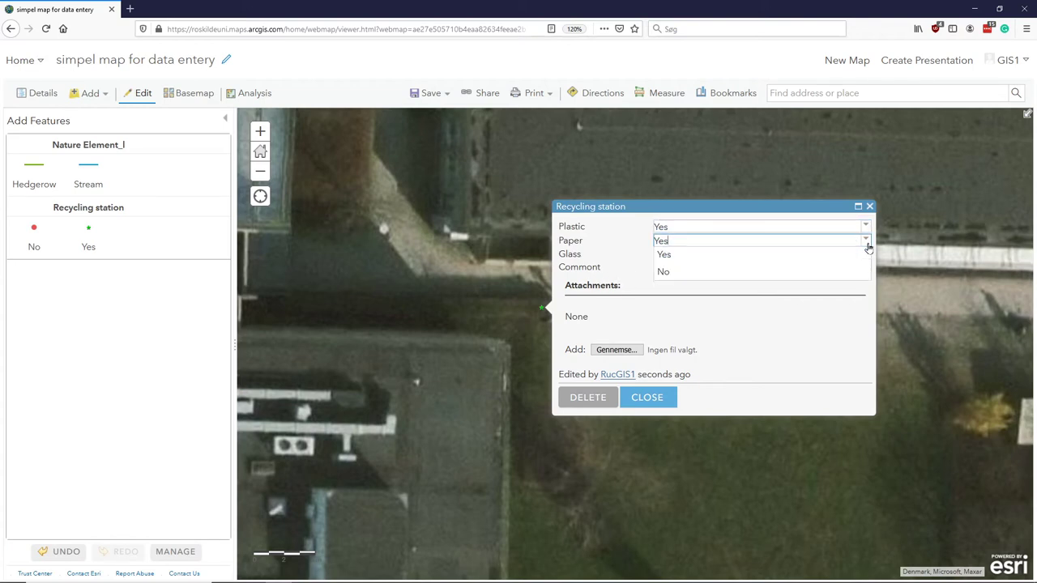
pyautogui.click(664, 272)
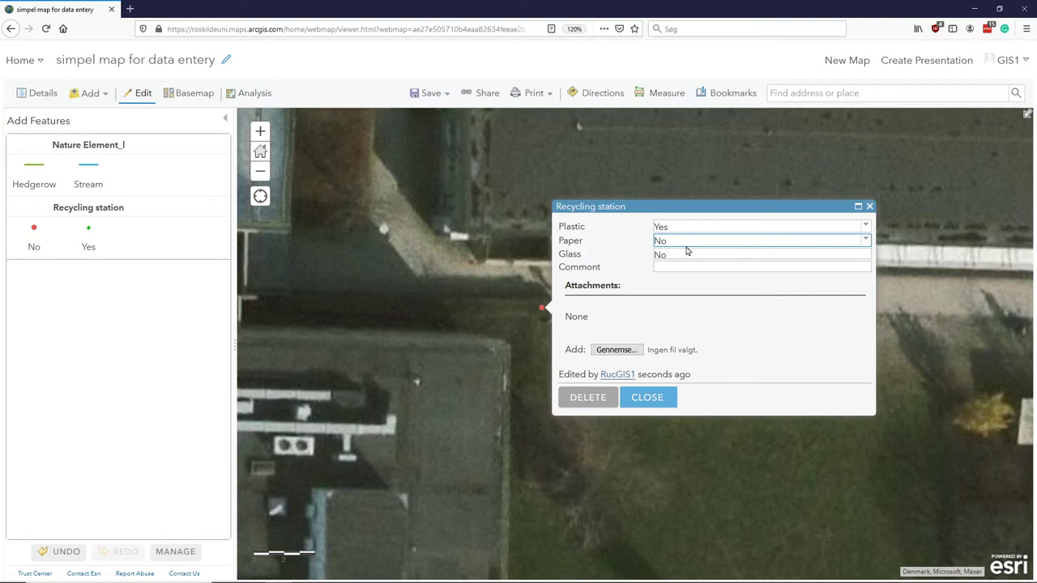
pyautogui.moveTo(866, 240)
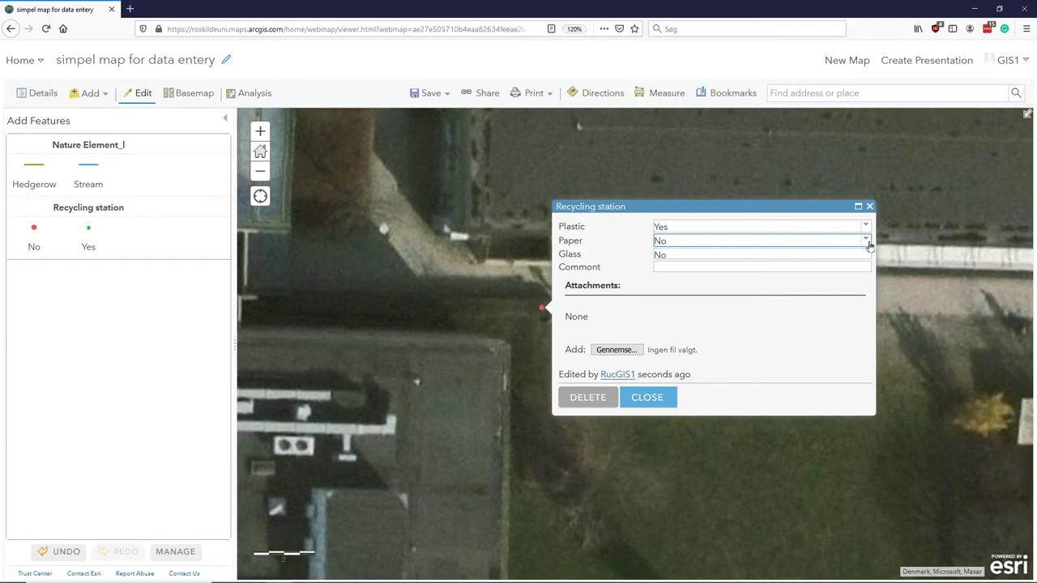
pyautogui.click(759, 240)
pyautogui.write('Yes')
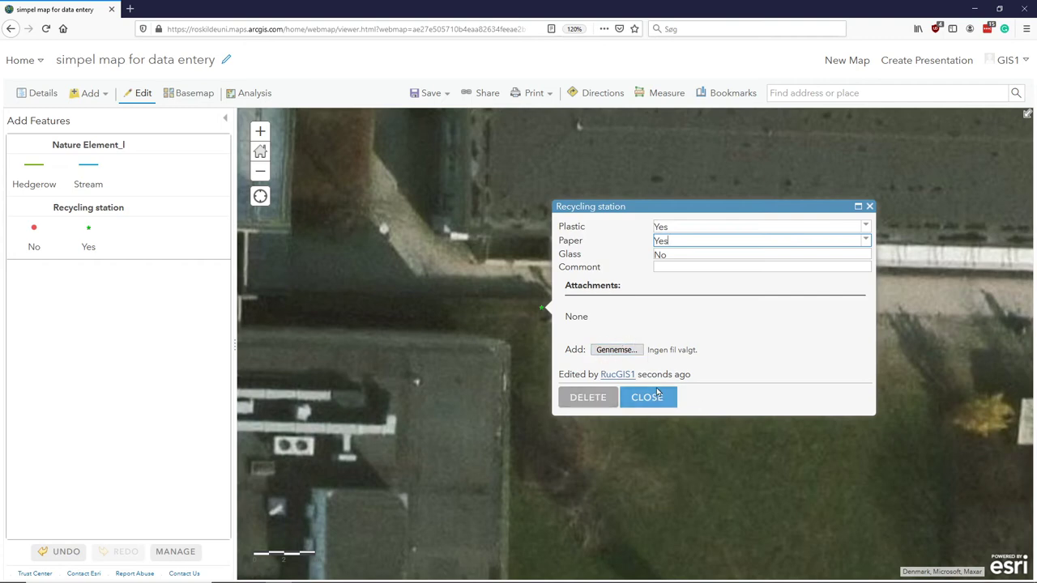
pyautogui.click(646, 397)
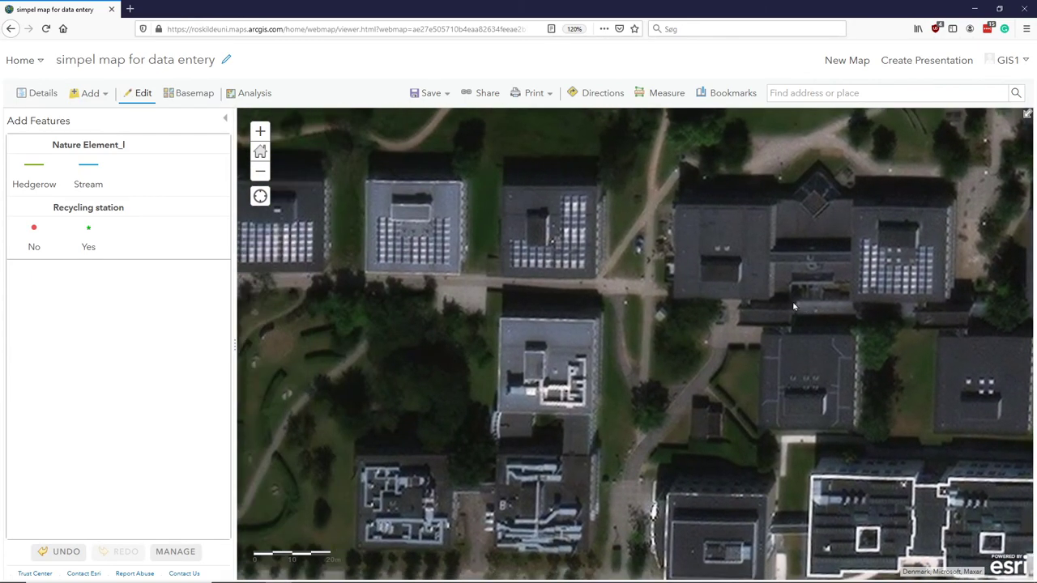
# Step: Pan to the garden and draw a Hedgerow line along the curved hedge
pyautogui.moveTo(794, 306); pyautogui.dragTo(693, 379)
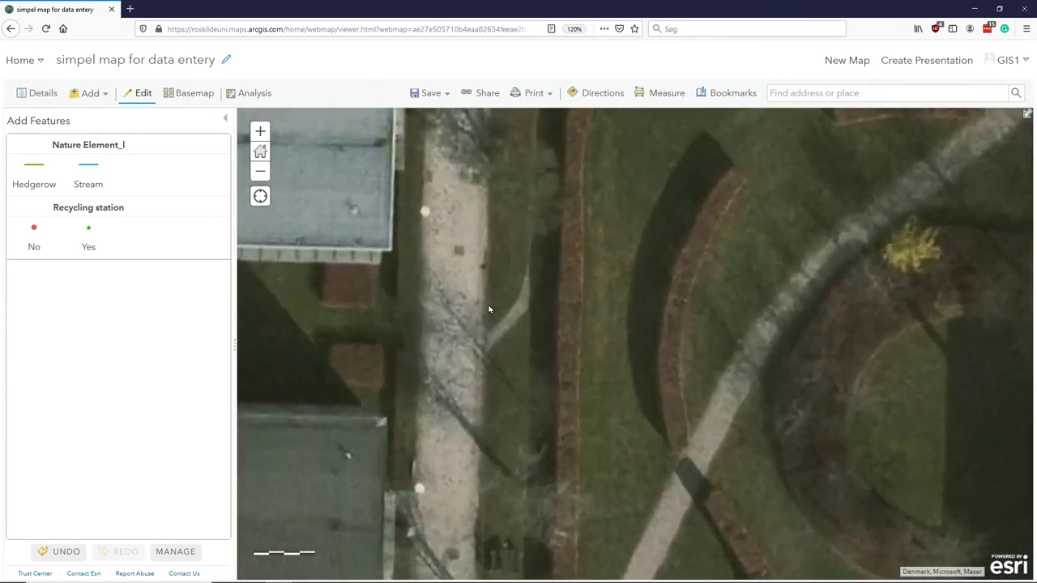
pyautogui.click(34, 170)
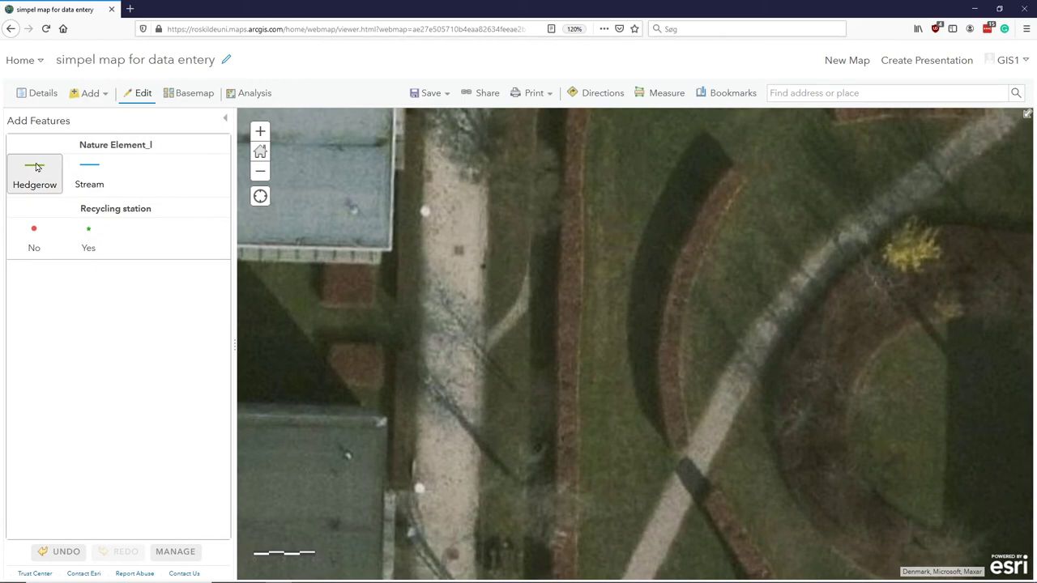
pyautogui.click(34, 170)
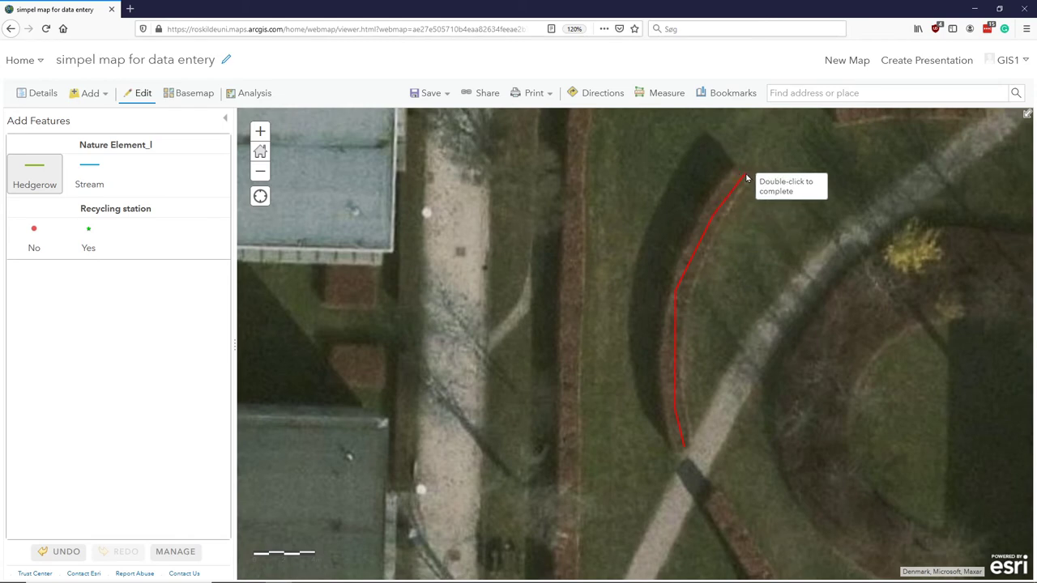
pyautogui.doubleClick(745, 178)
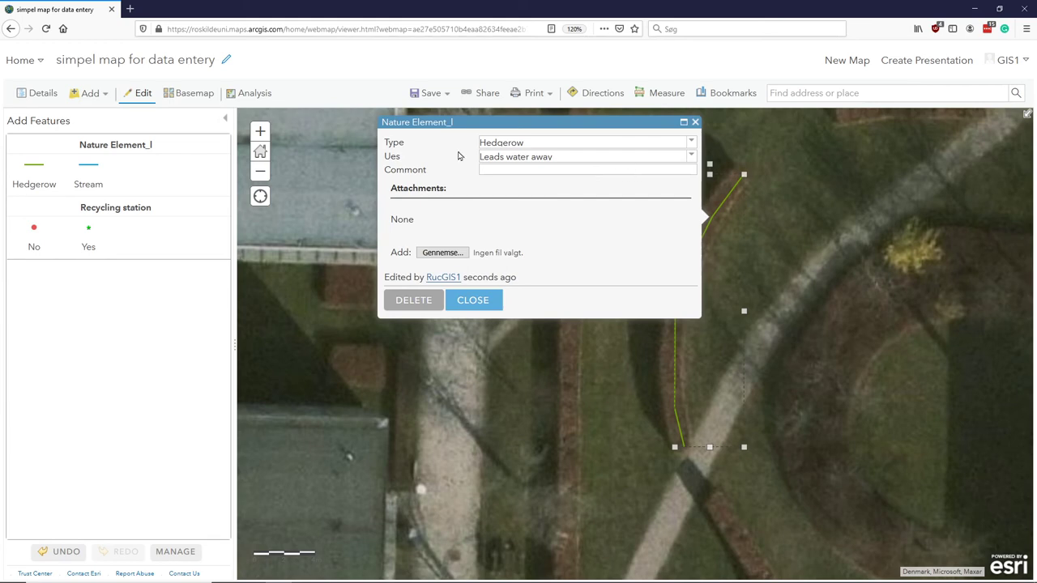
pyautogui.moveTo(691, 165)
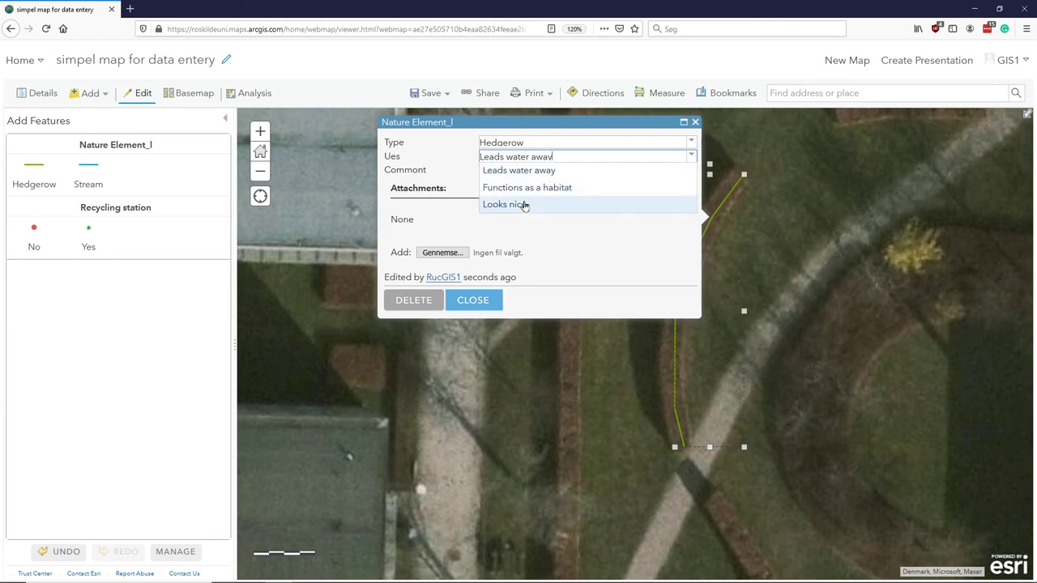
# Step: Set the hedgerow's Use to 'Looks nice' and close its form
pyautogui.click(504, 204)
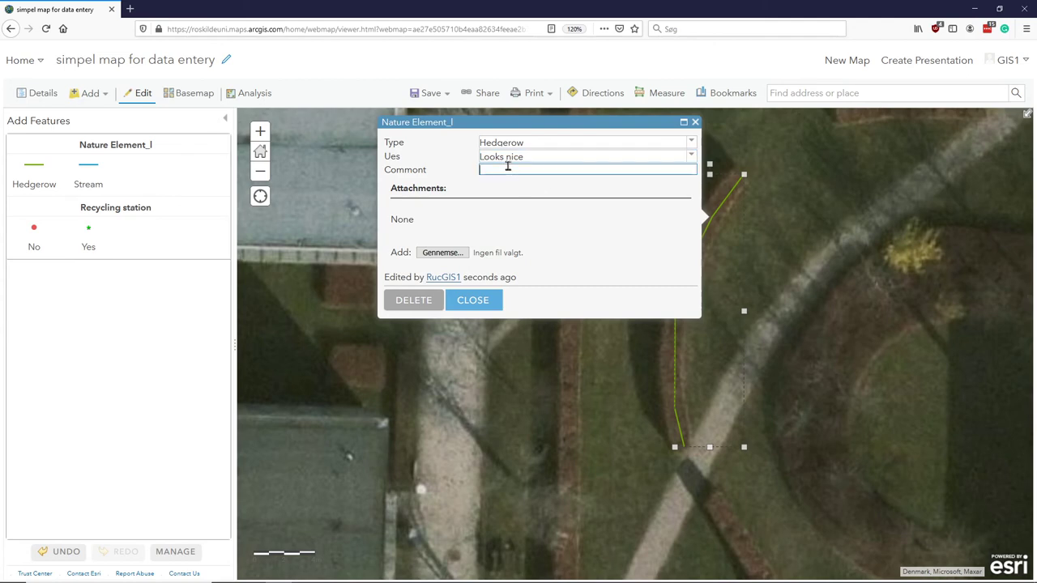
pyautogui.moveTo(609, 193)
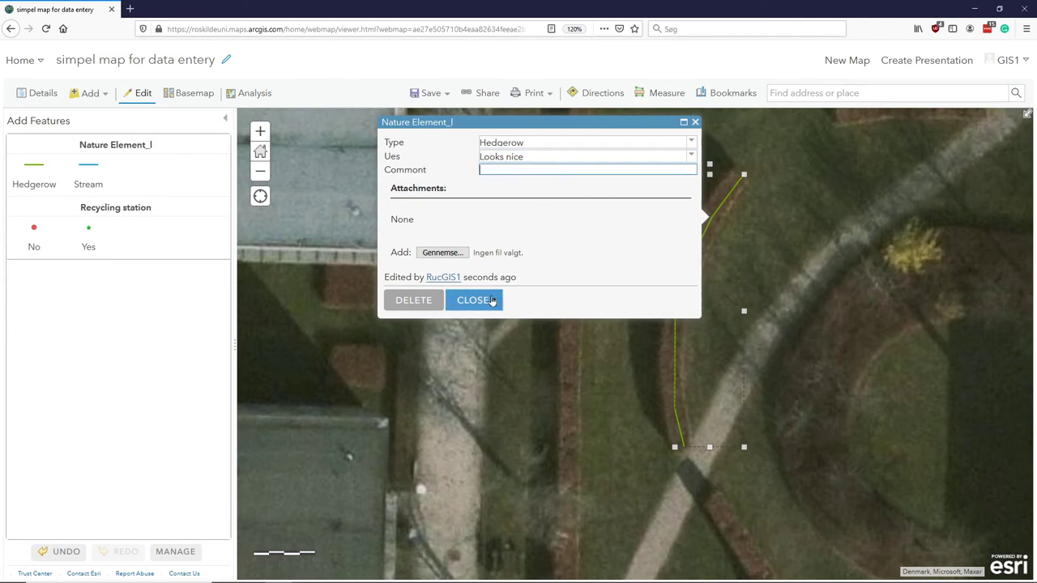
pyautogui.click(473, 299)
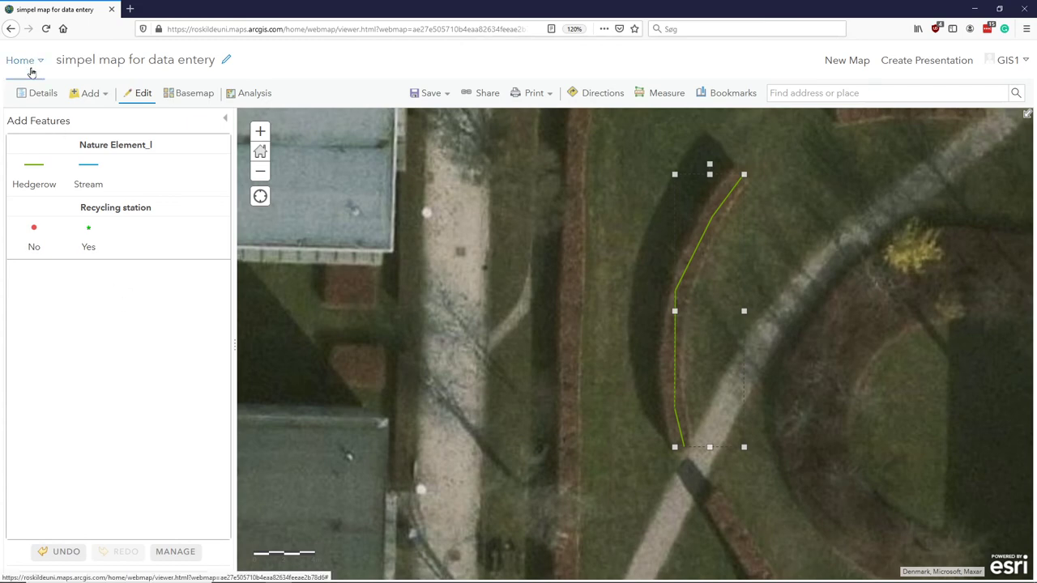
pyautogui.moveTo(24, 68)
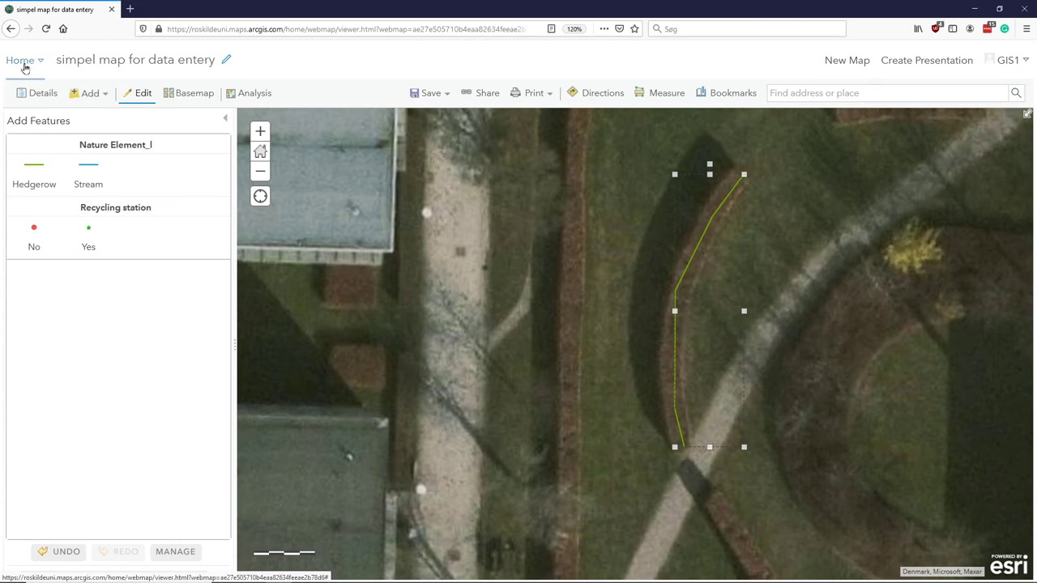
# Step: Leave the map for the Content page listing the test2 folder items
pyautogui.click(20, 59)
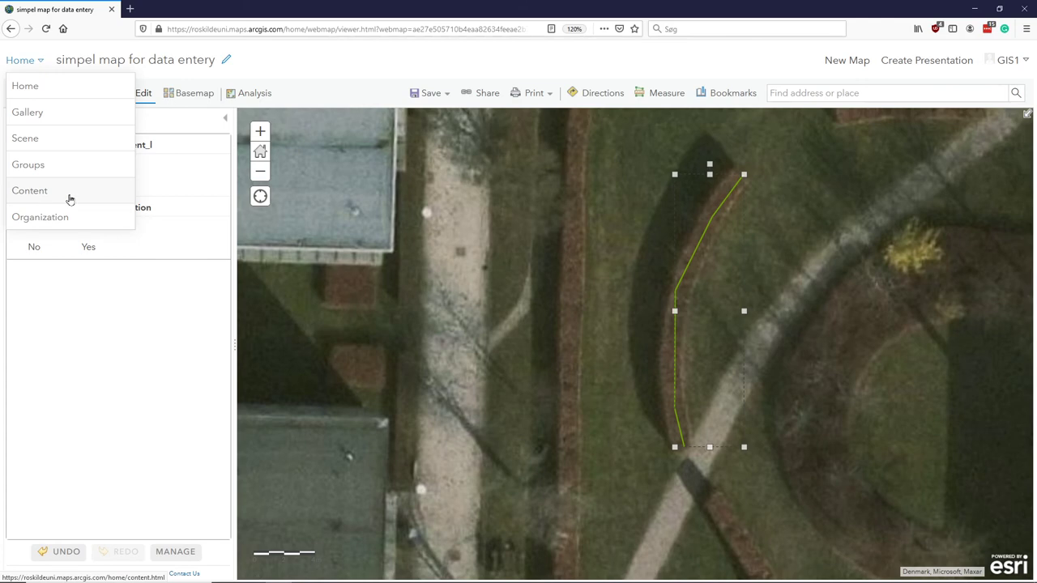
pyautogui.moveTo(51, 191)
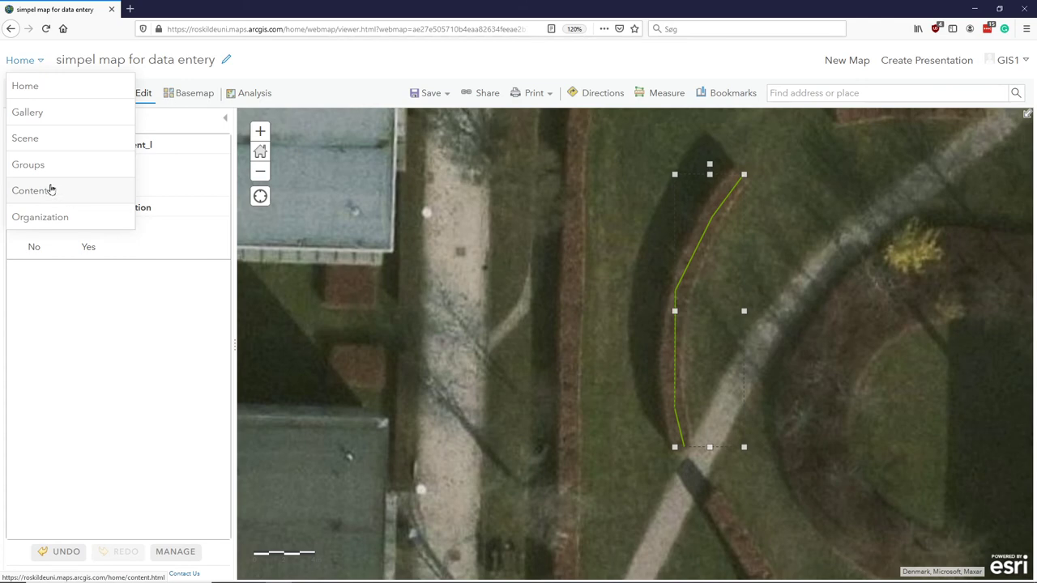
pyautogui.click(34, 191)
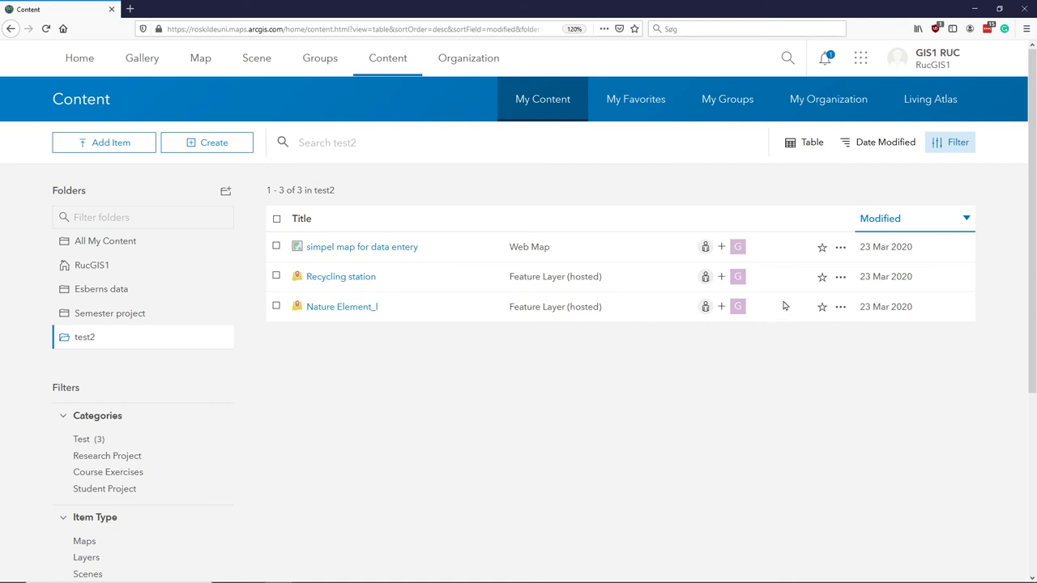
pyautogui.moveTo(738, 306)
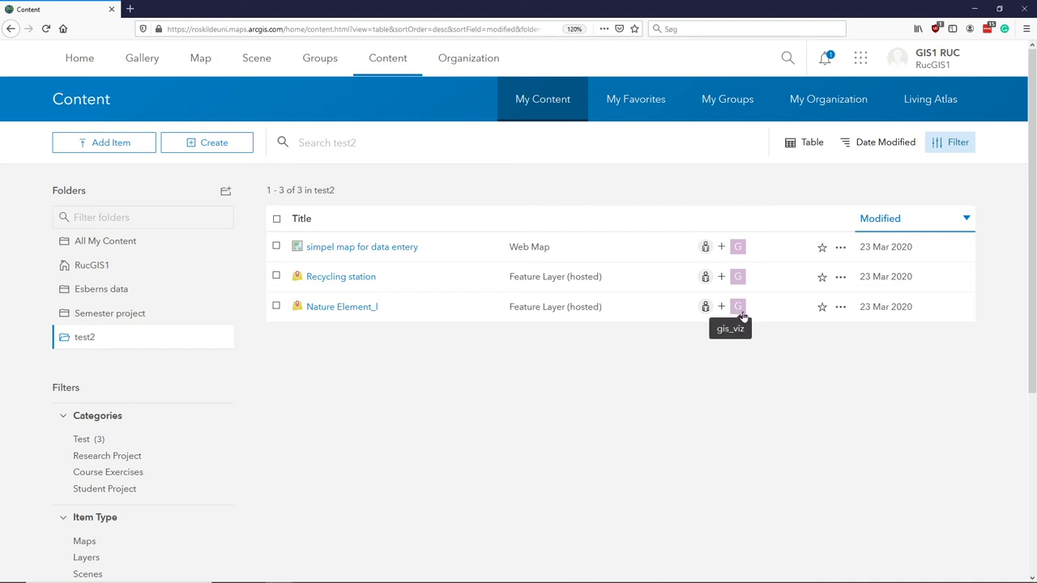
pyautogui.moveTo(752, 235)
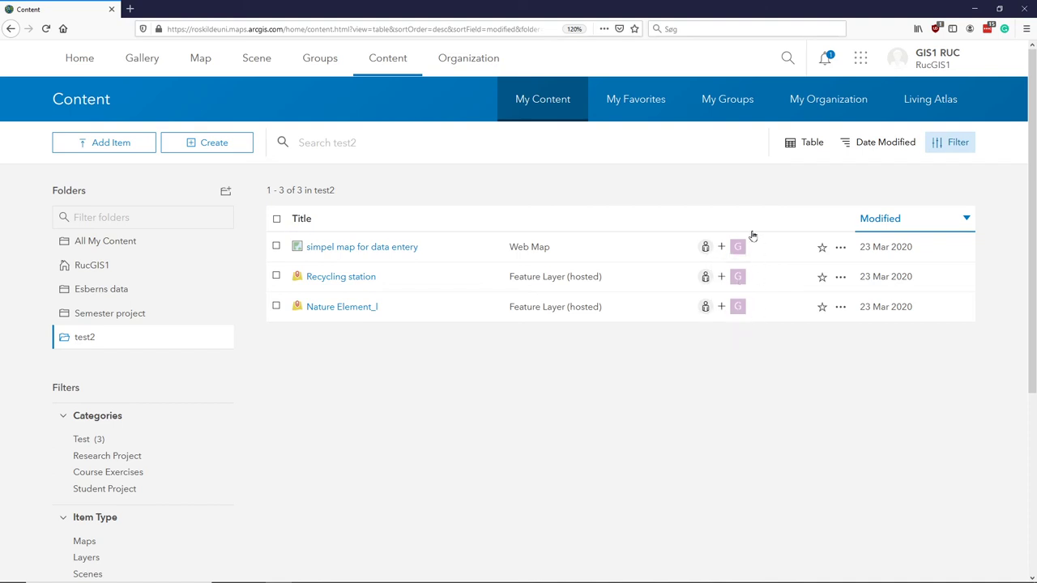
pyautogui.moveTo(737, 307)
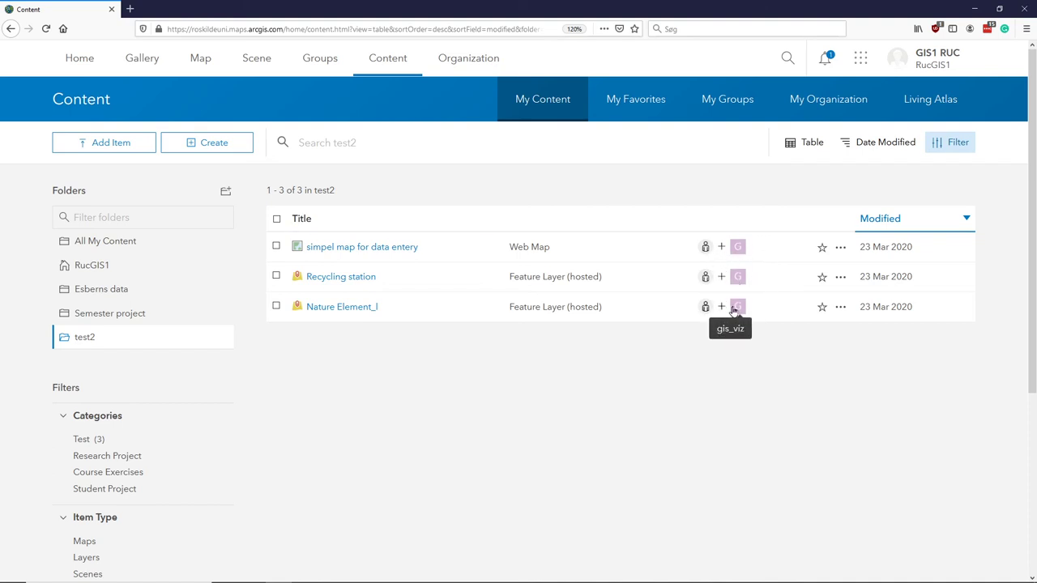
pyautogui.moveTo(728, 343)
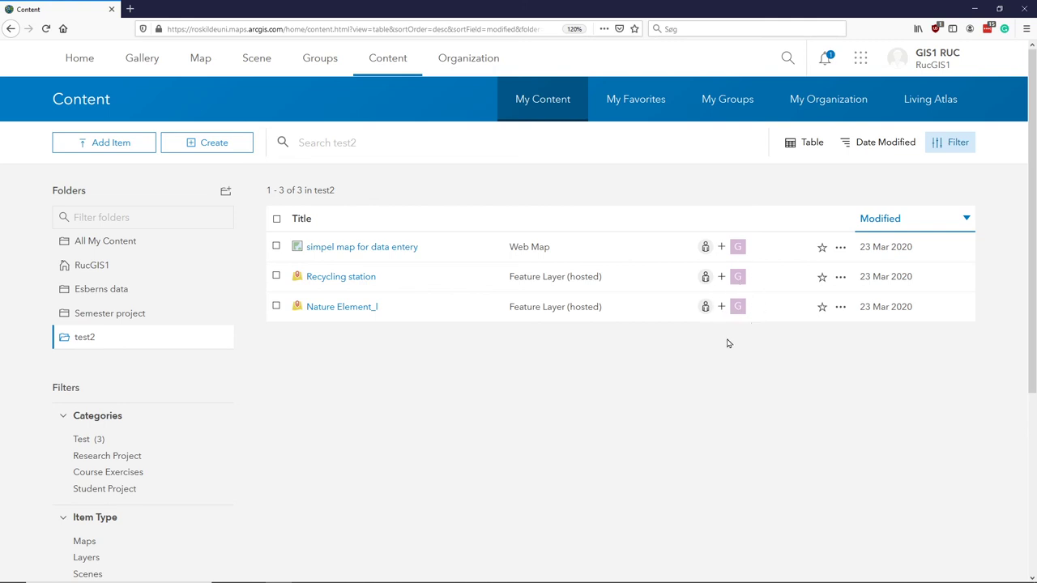
pyautogui.moveTo(349, 340)
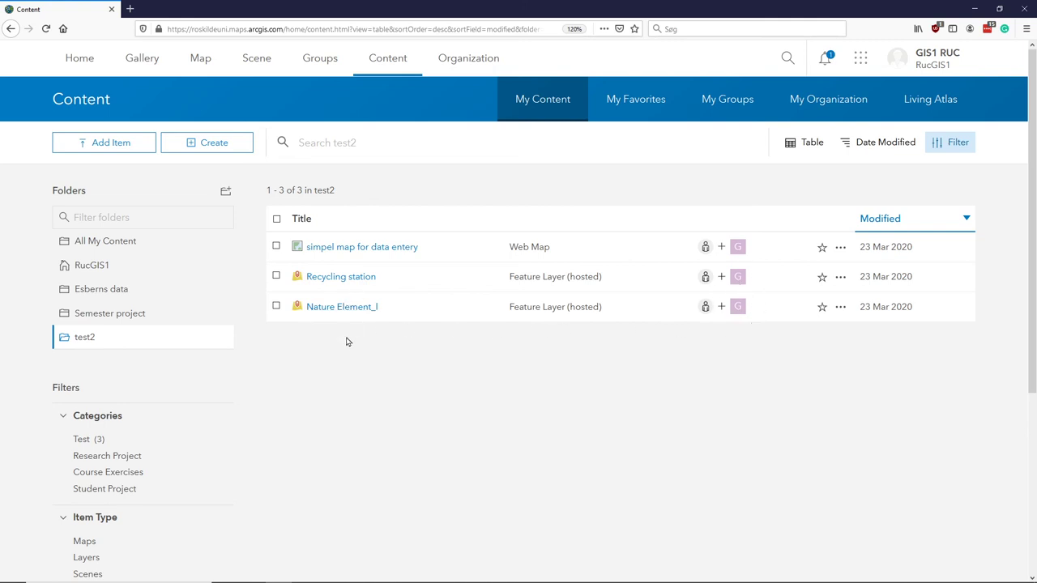
pyautogui.moveTo(362, 283)
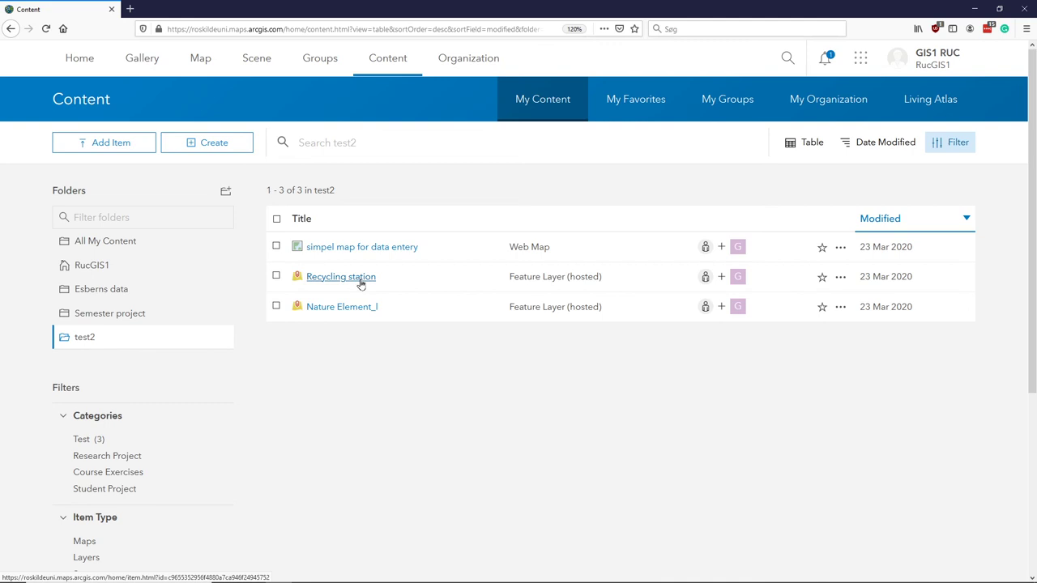
# Step: Confirm the Recycling station table shows one feature (Plastic Yes, Paper Yes, Glass No), then return to its overview
pyautogui.click(341, 276)
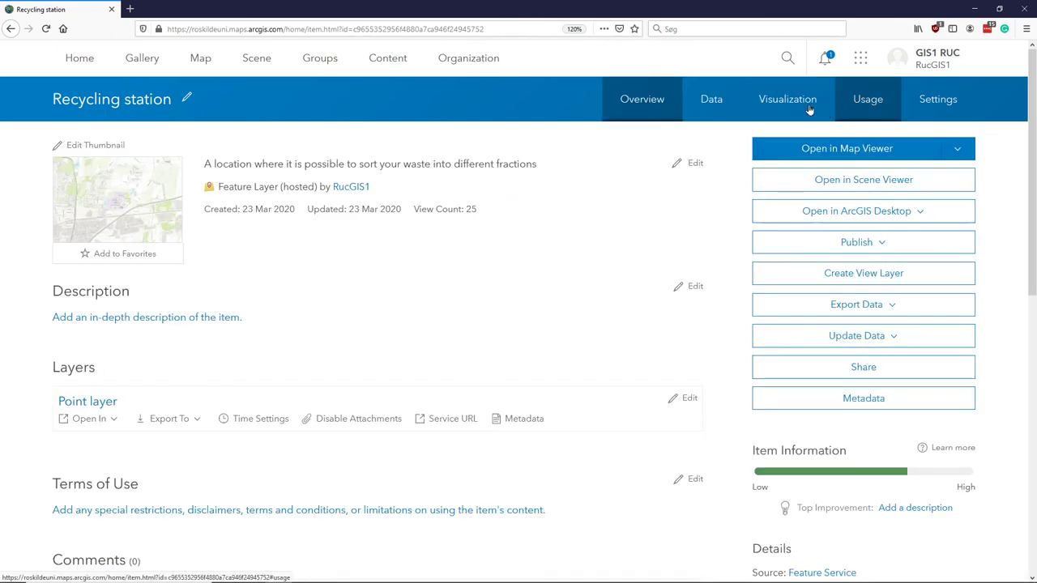
pyautogui.click(710, 99)
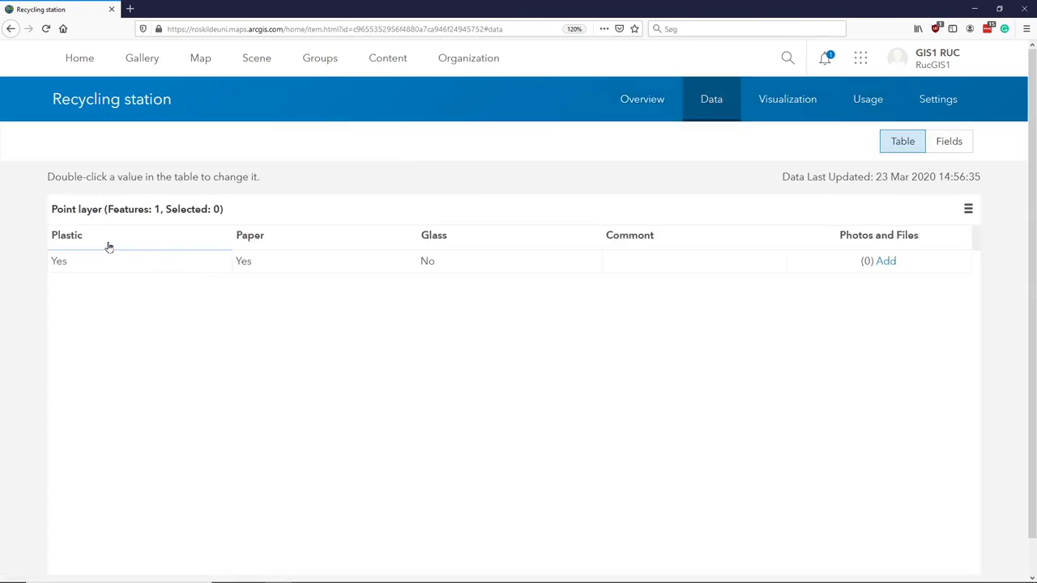
pyautogui.moveTo(73, 269)
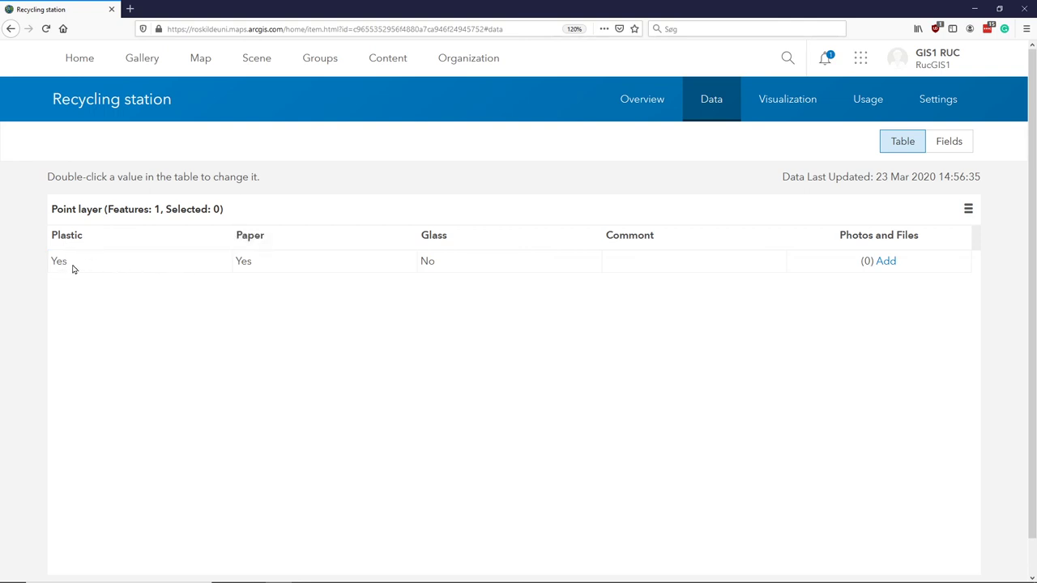
pyautogui.moveTo(521, 272)
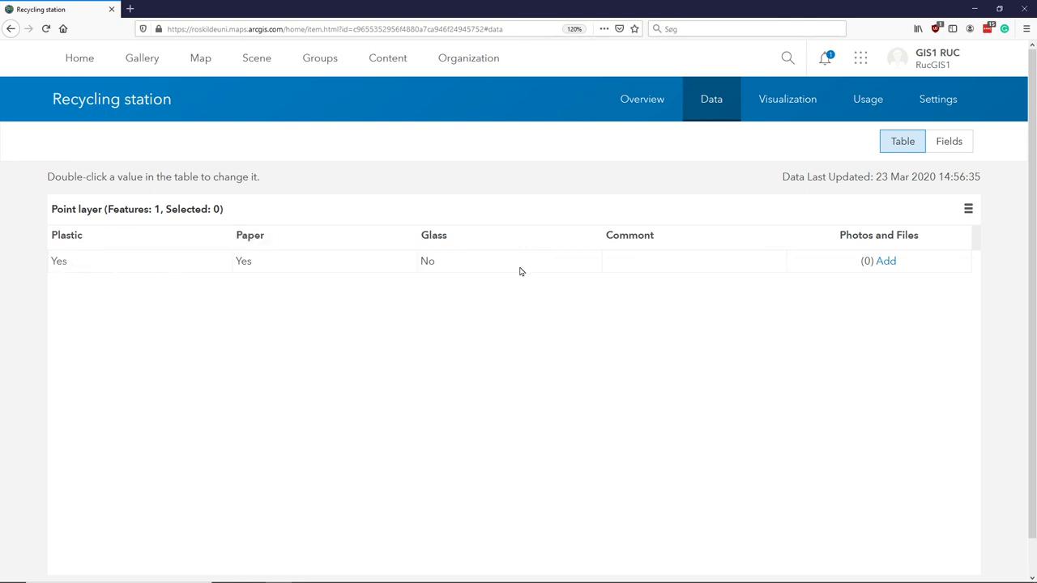
pyautogui.click(693, 259)
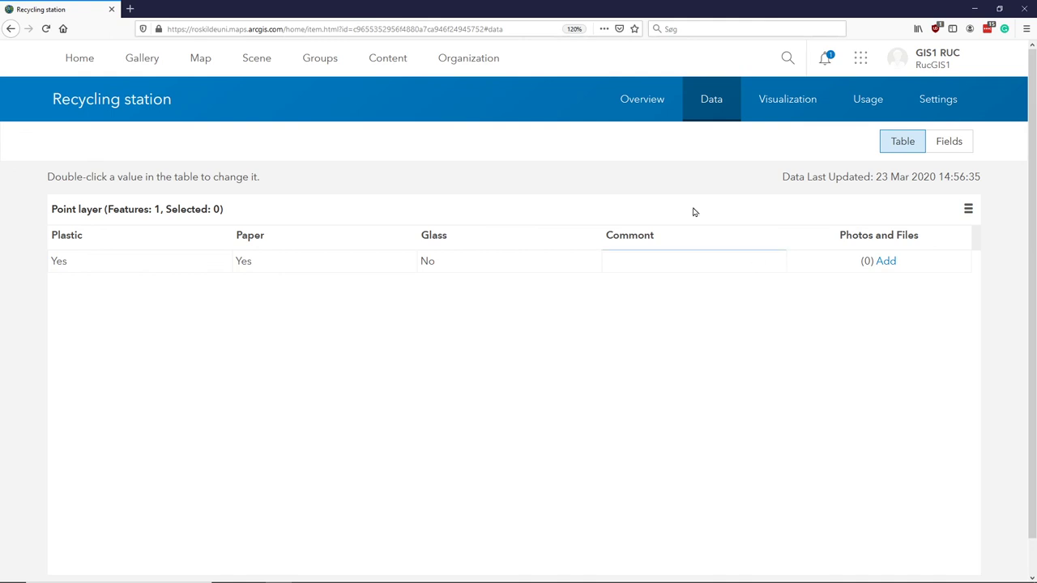
pyautogui.moveTo(641, 99)
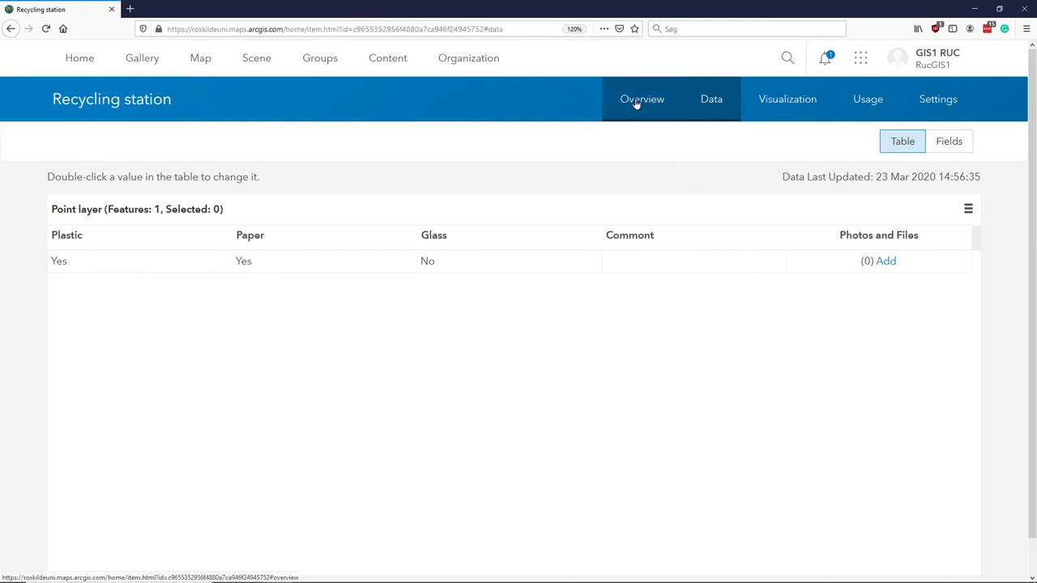
pyautogui.click(642, 99)
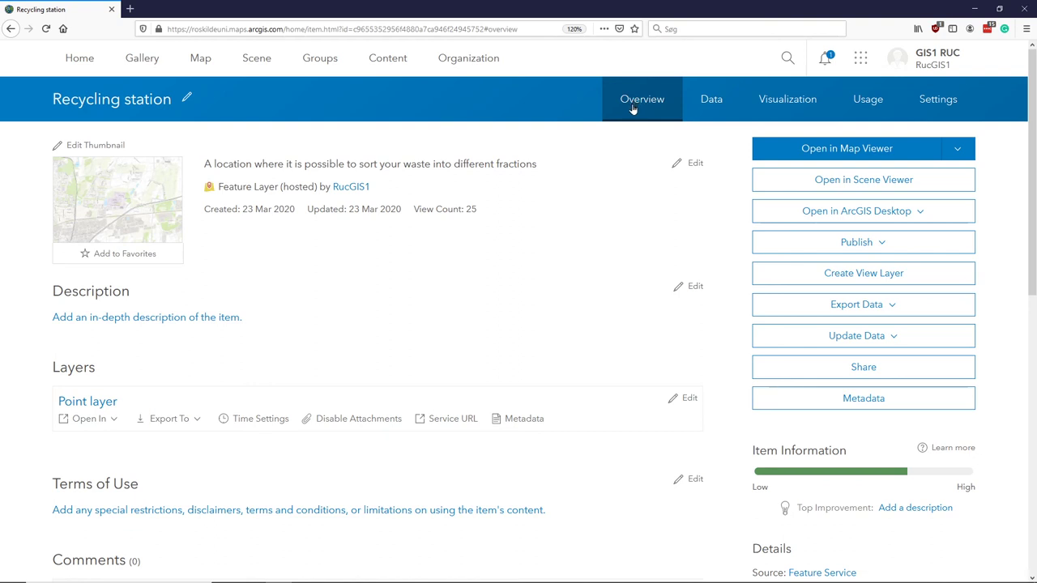
pyautogui.moveTo(641, 99)
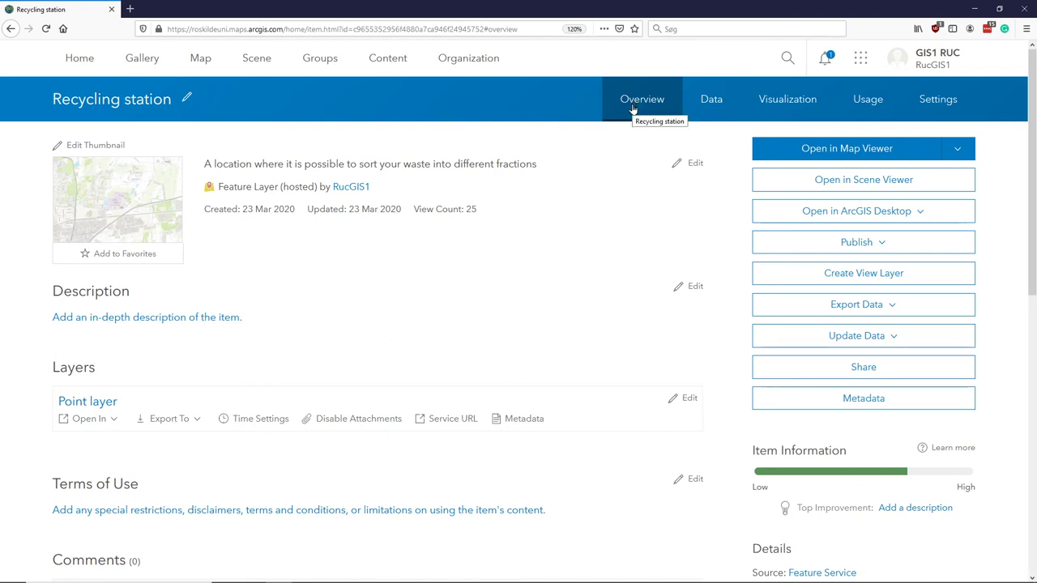